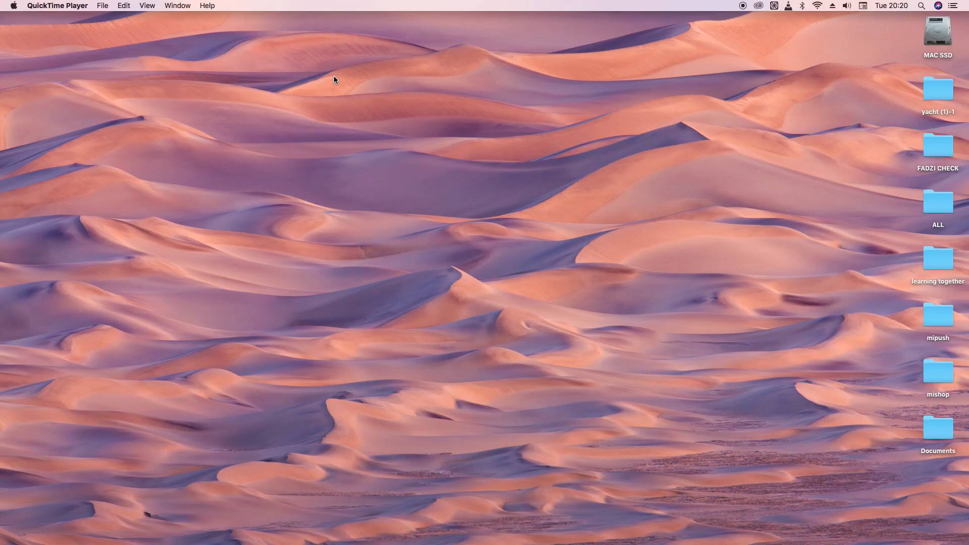
pyautogui.moveTo(351, 126)
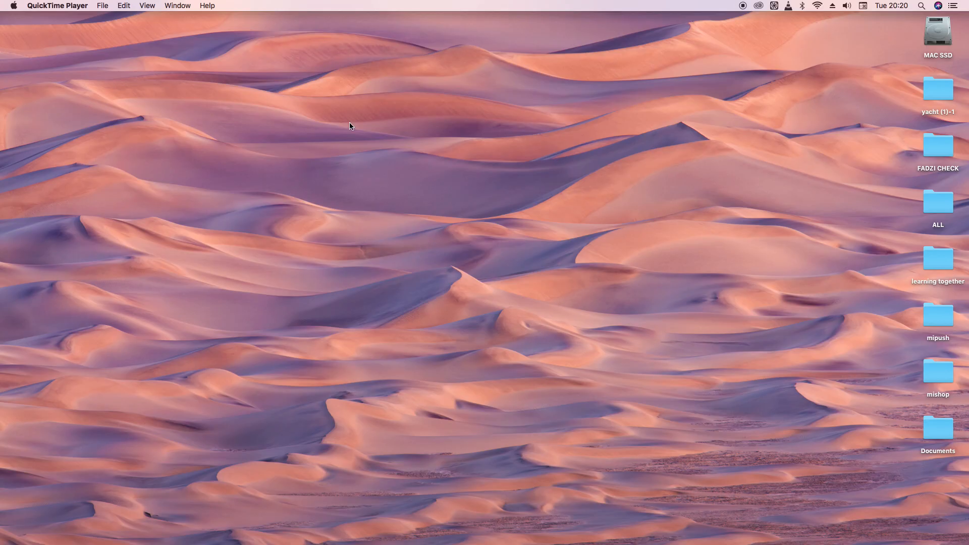
pyautogui.moveTo(250, 528)
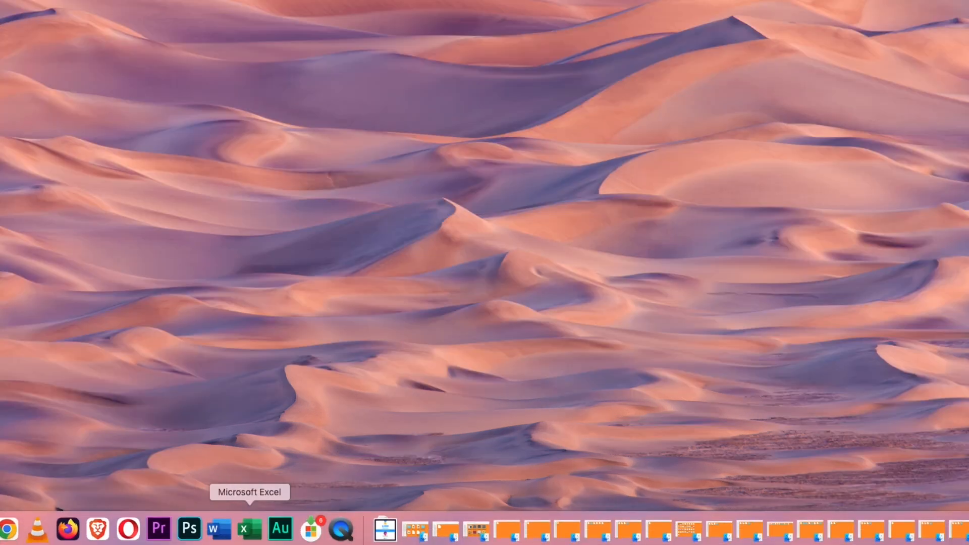
pyautogui.moveTo(220, 530)
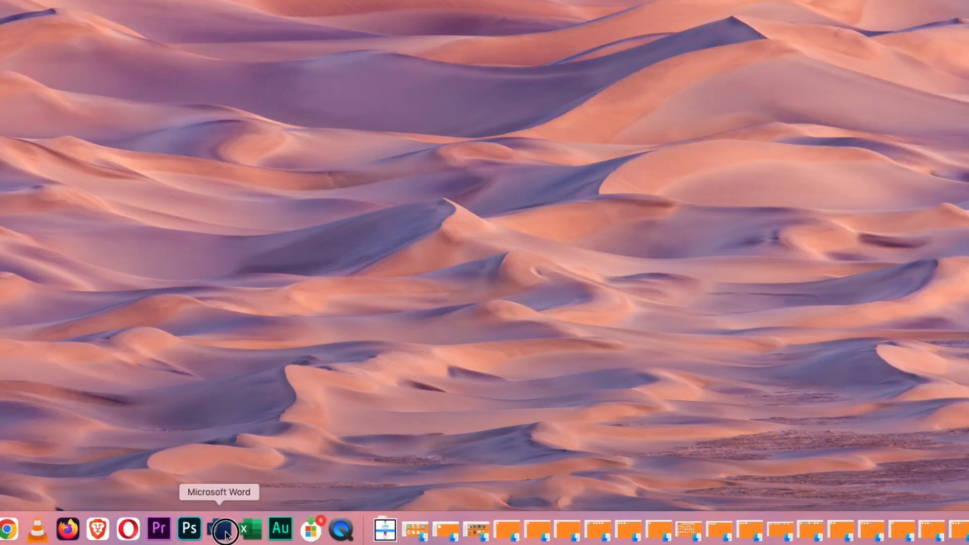
# Launch Microsoft Word from the Dock to reach the template gallery
pyautogui.click(226, 528)
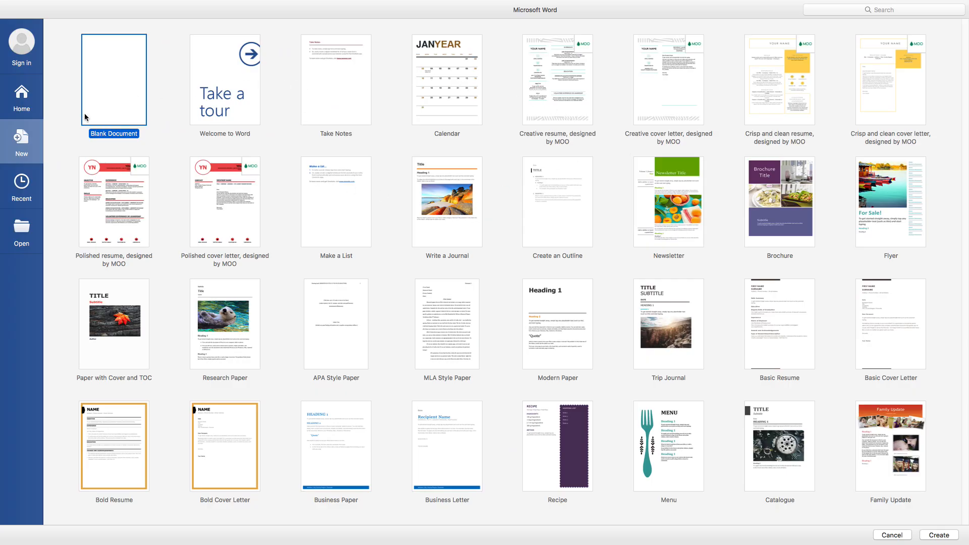
pyautogui.moveTo(201, 419)
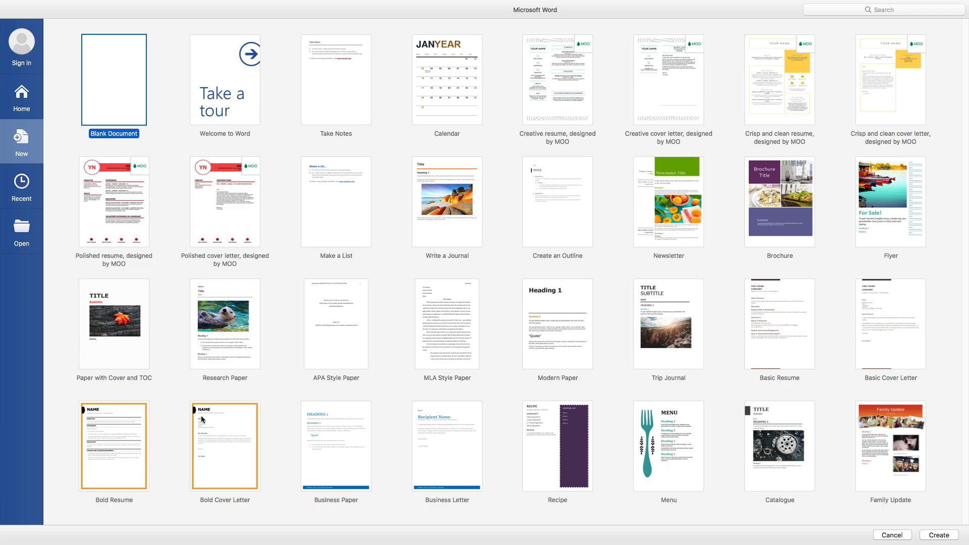
pyautogui.moveTo(448, 201)
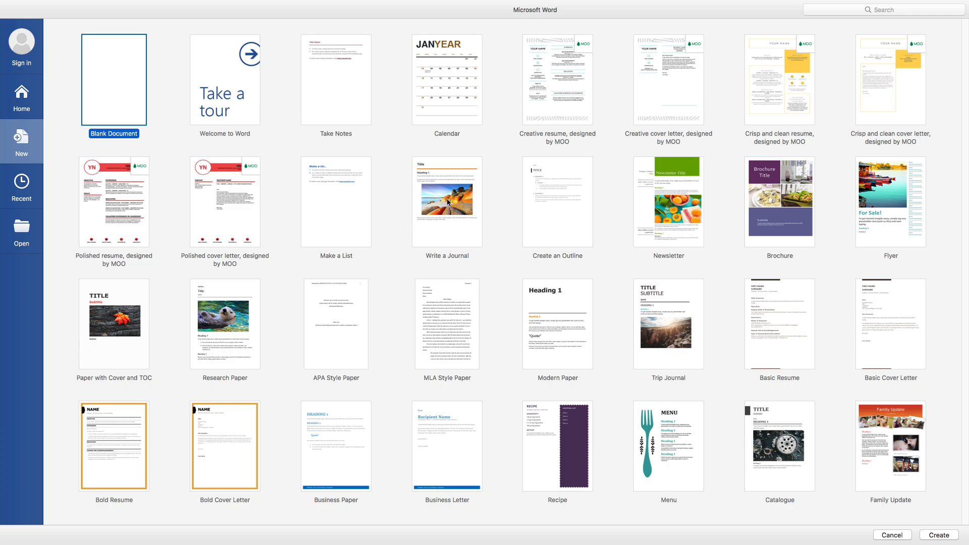
pyautogui.moveTo(121, 83)
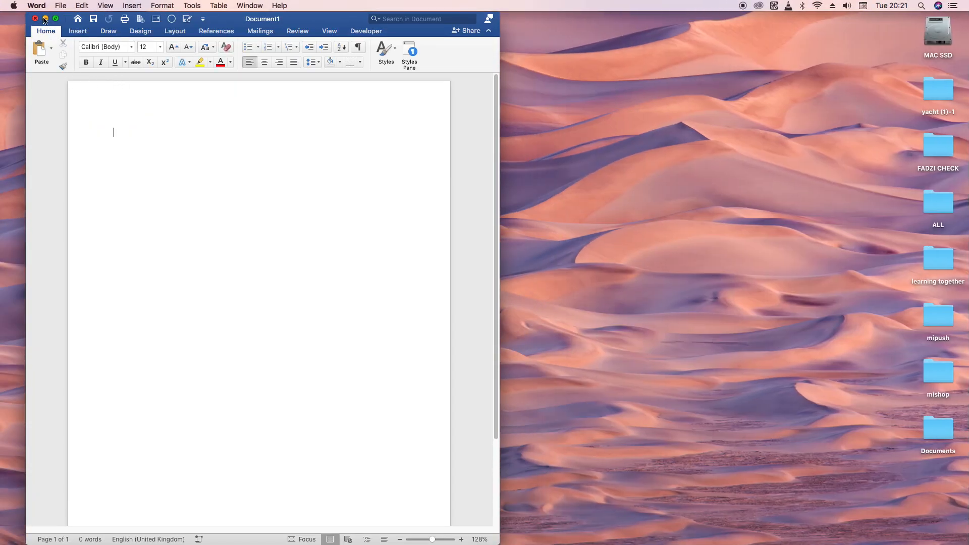
# Maximise the Word window and place the insertion point on the blank page
pyautogui.click(55, 19)
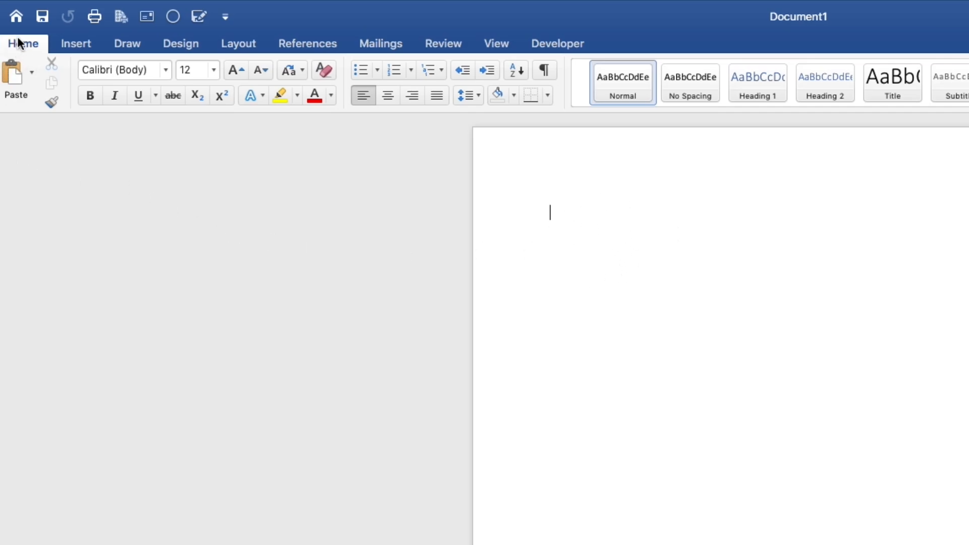
pyautogui.moveTo(520, 46)
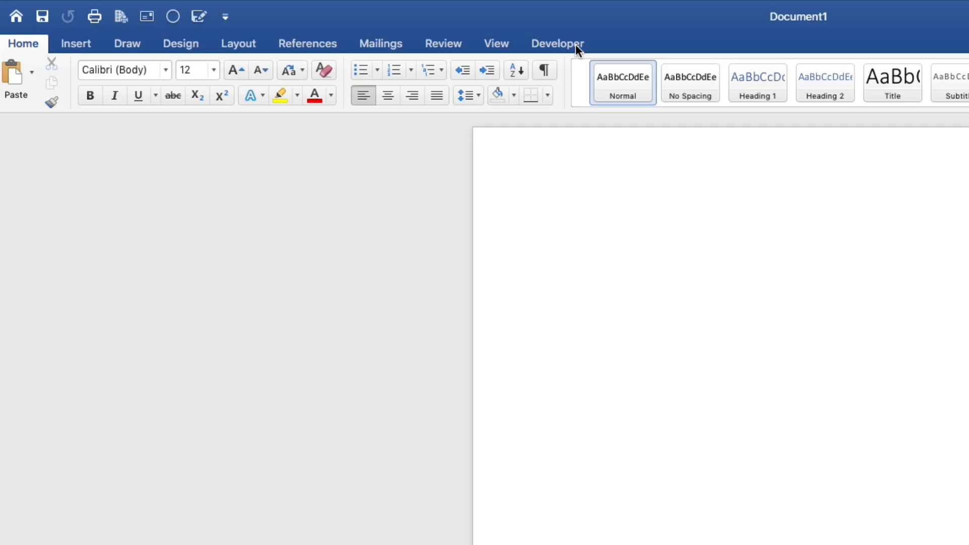
pyautogui.click(550, 213)
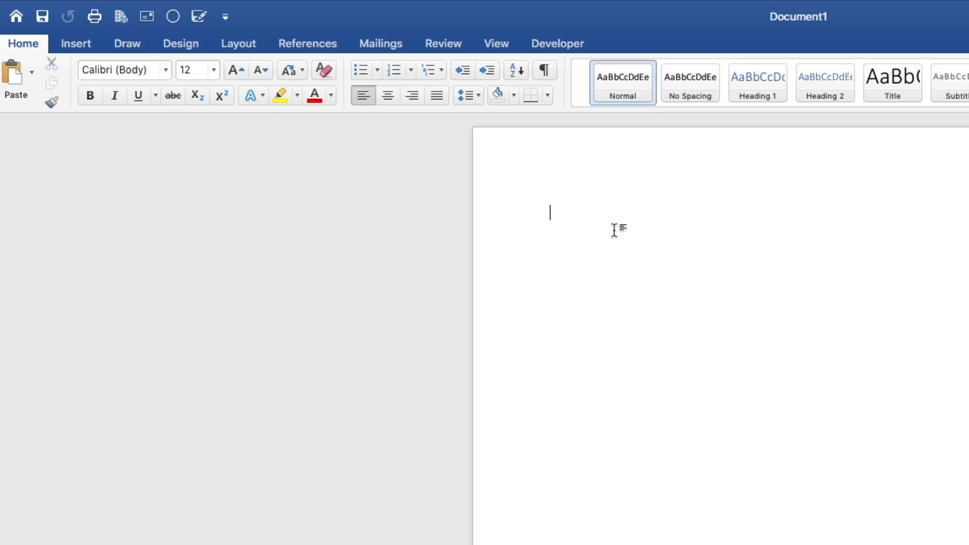
pyautogui.moveTo(674, 210)
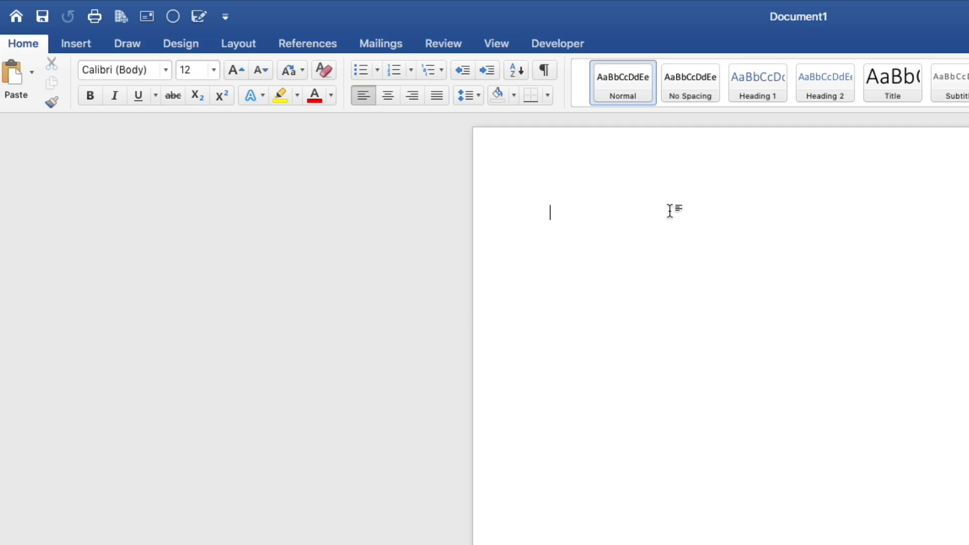
pyautogui.moveTo(619, 303)
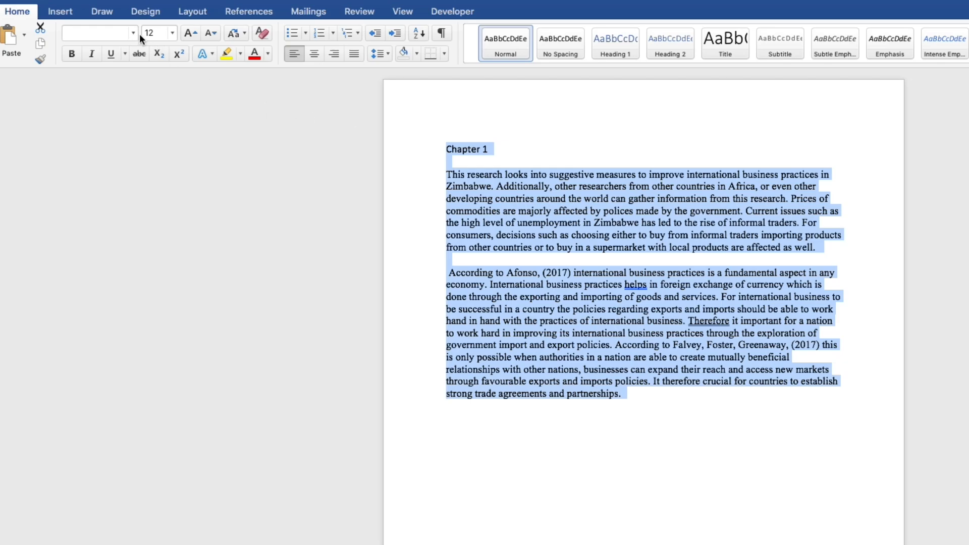
# Format all the Chapter 1 text as Times New Roman, size 14, in red
pyautogui.click(130, 33)
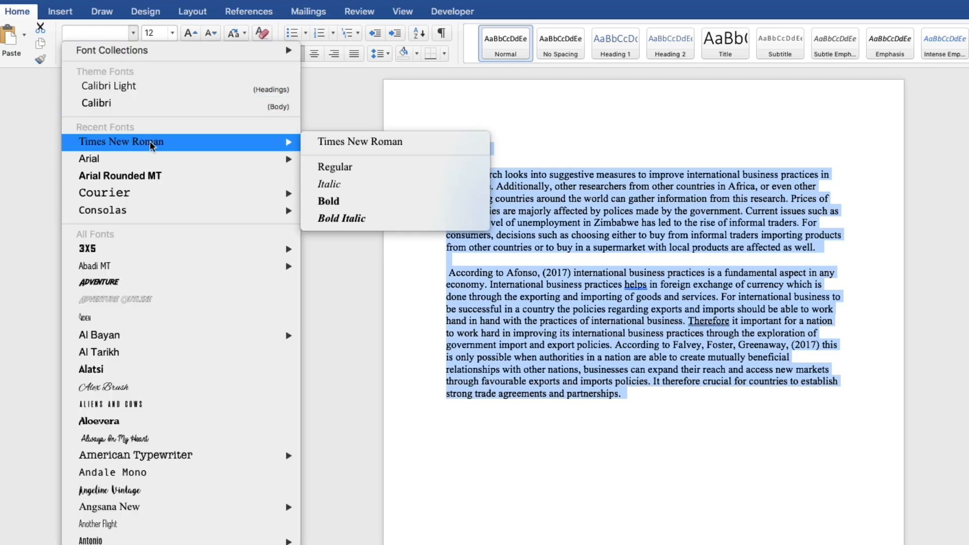
pyautogui.click(335, 167)
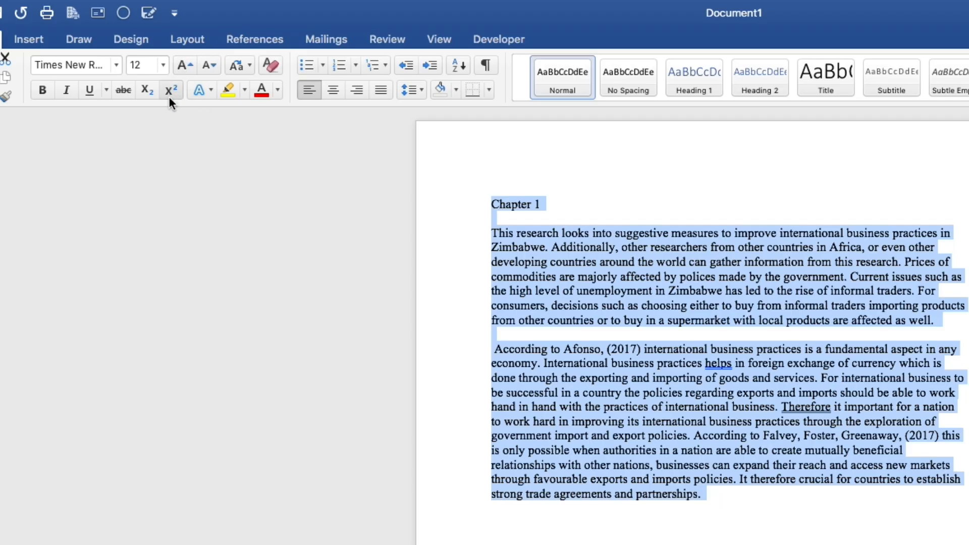
pyautogui.click(164, 65)
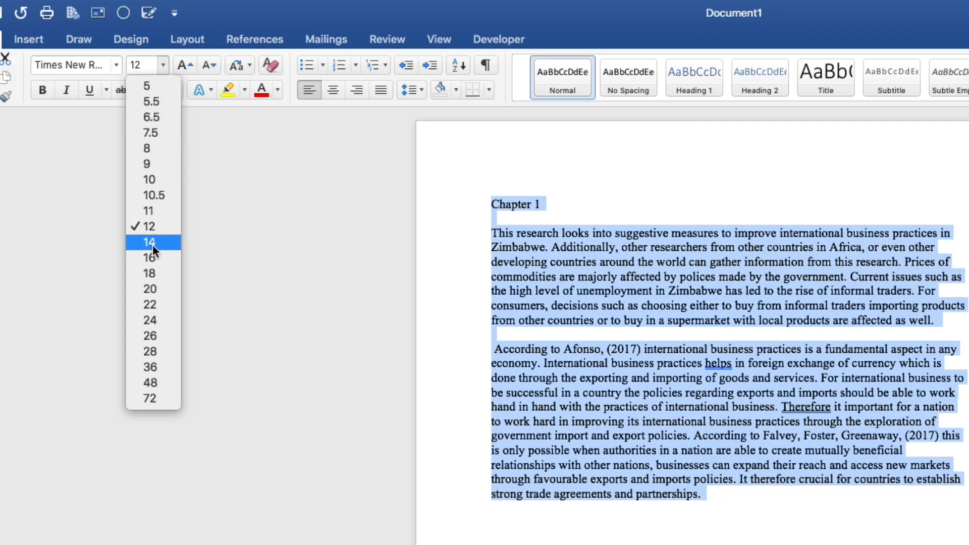
pyautogui.click(150, 241)
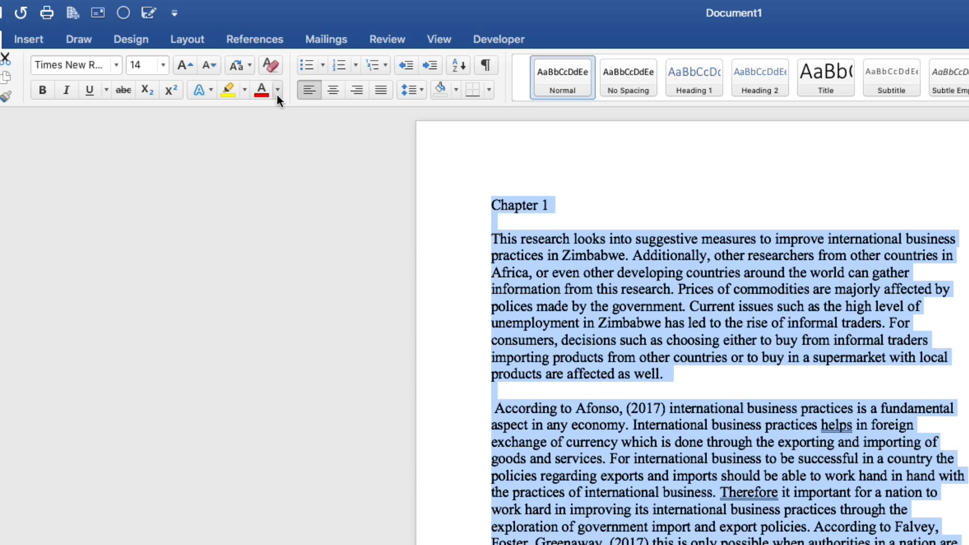
pyautogui.click(278, 90)
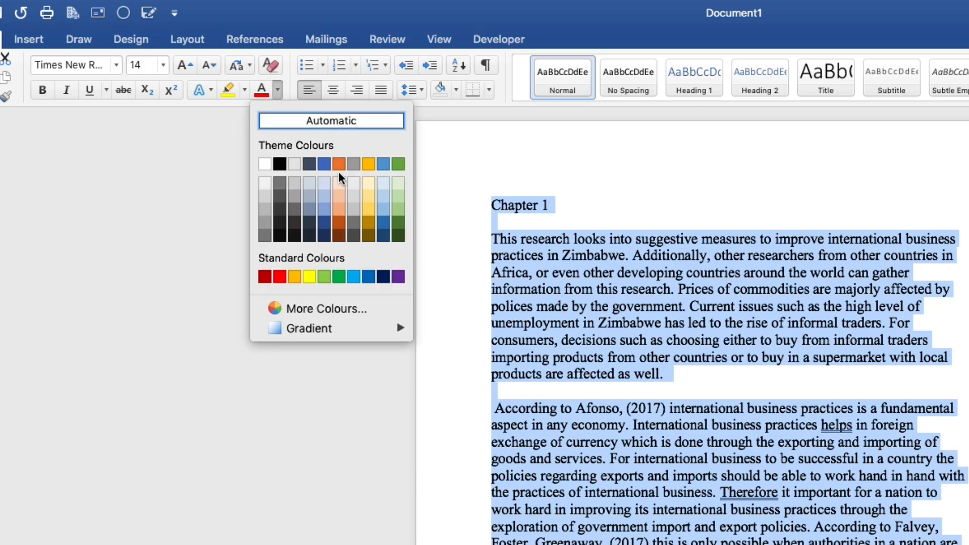
pyautogui.moveTo(309, 209)
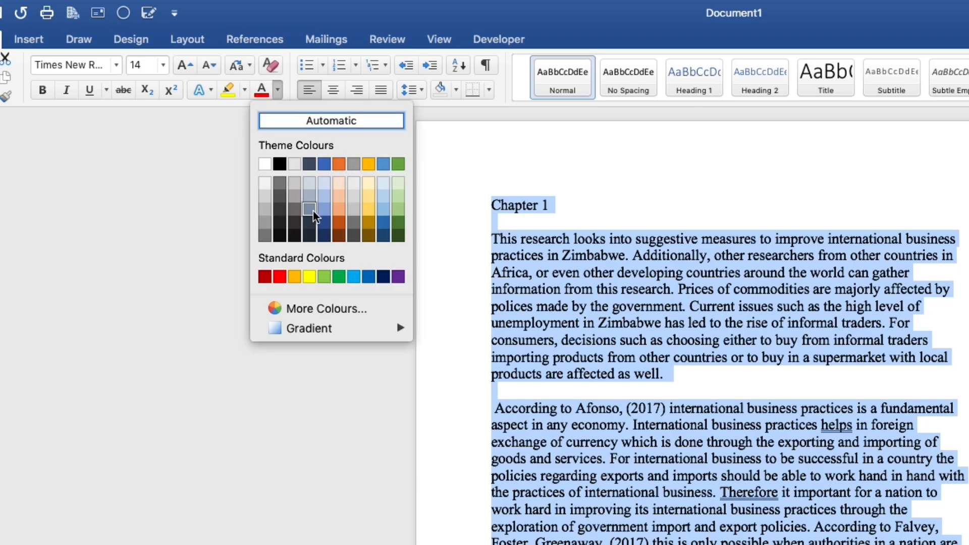
pyautogui.click(263, 276)
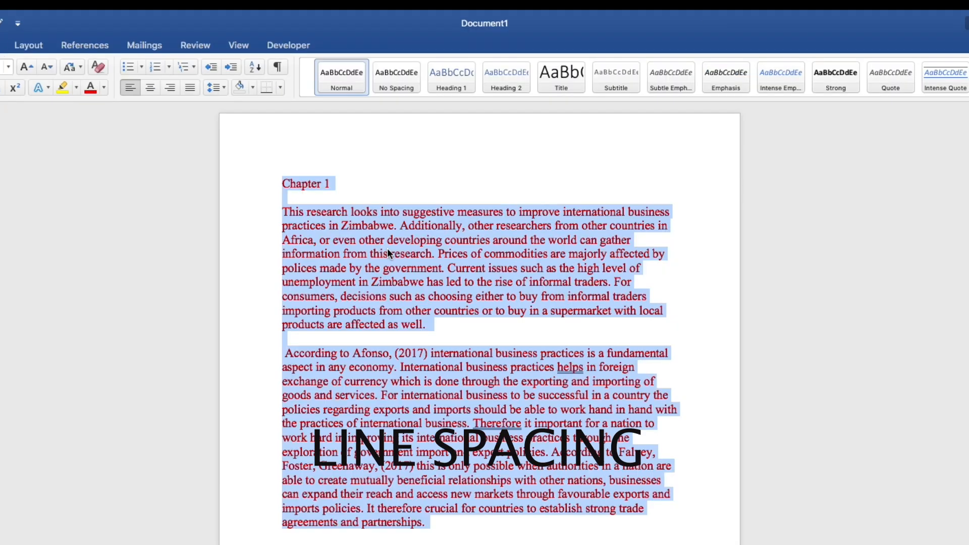
pyautogui.moveTo(455, 238)
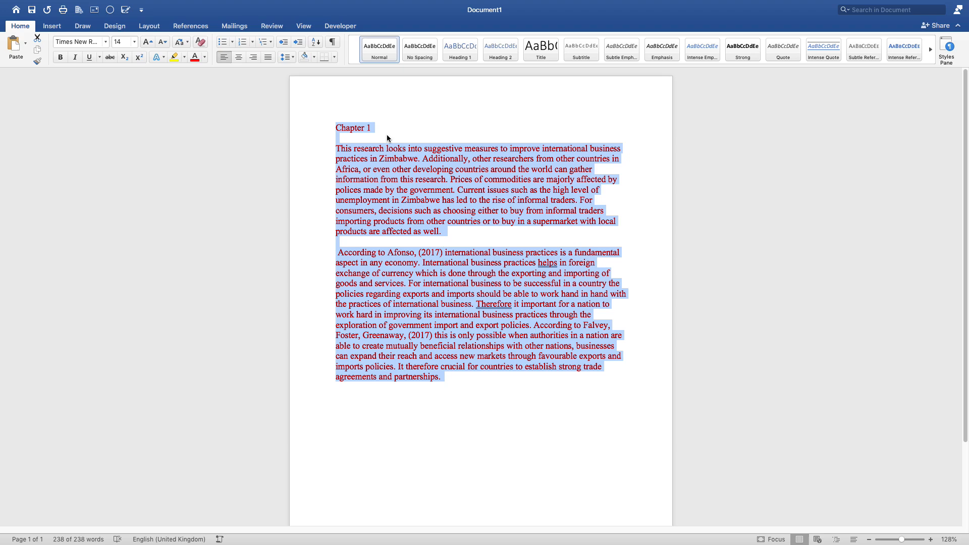
pyautogui.moveTo(343, 99)
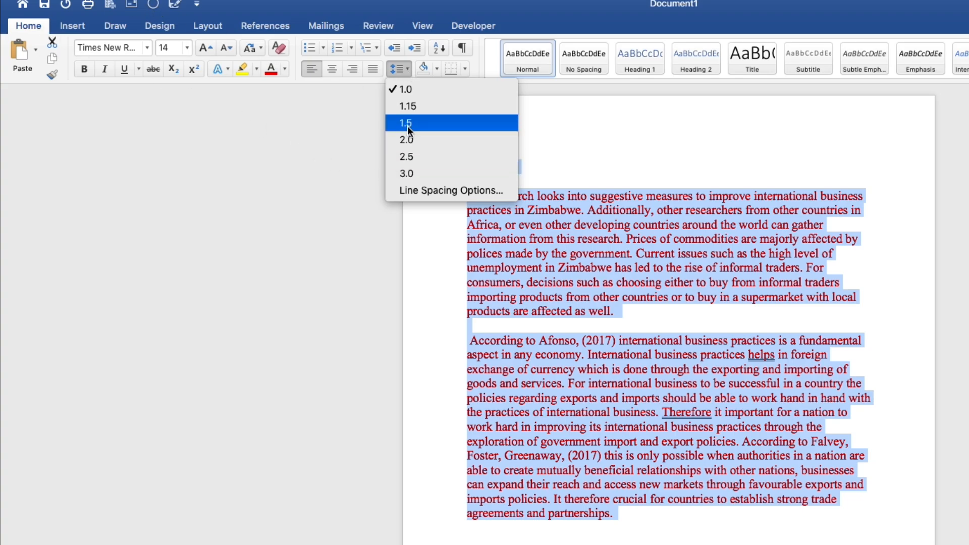
# Apply 1.5 line spacing to the Chapter 1 text
pyautogui.click(406, 121)
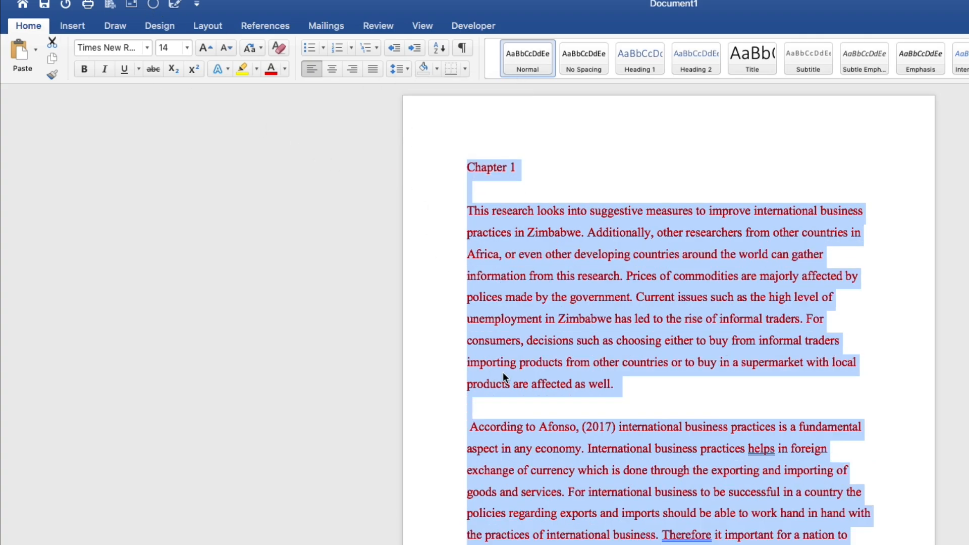
pyautogui.moveTo(700, 377)
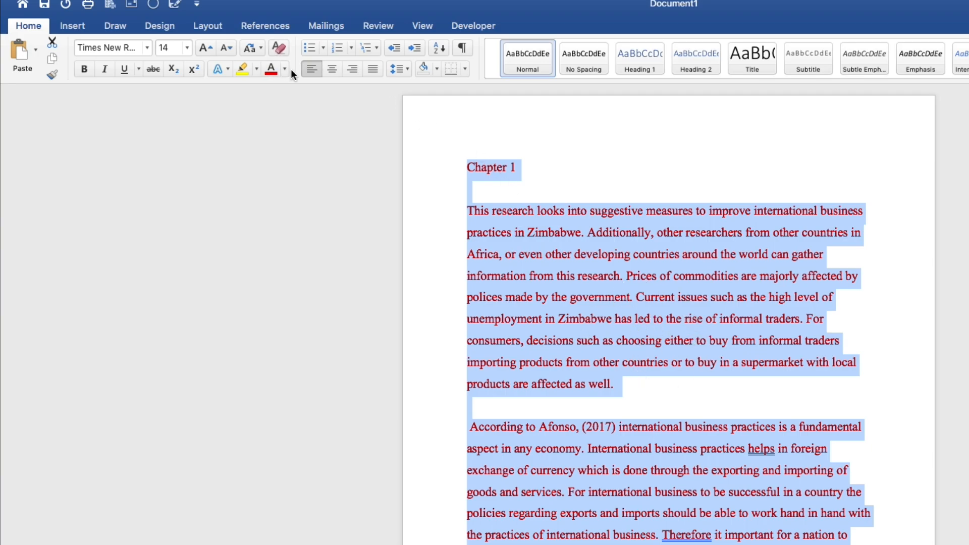
pyautogui.moveTo(518, 197)
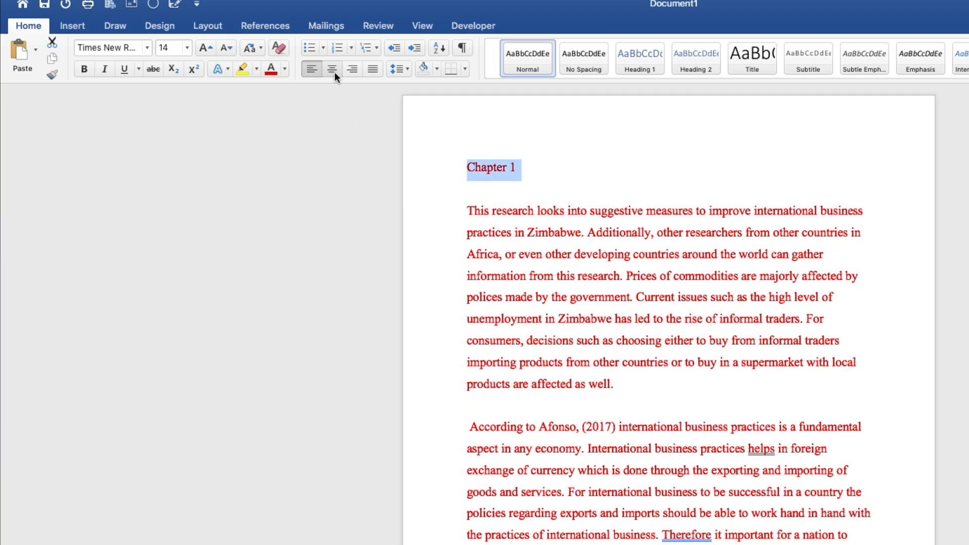
# Centre the 'Chapter 1' title with the Heading 1 style, then deselect to review it
pyautogui.click(331, 69)
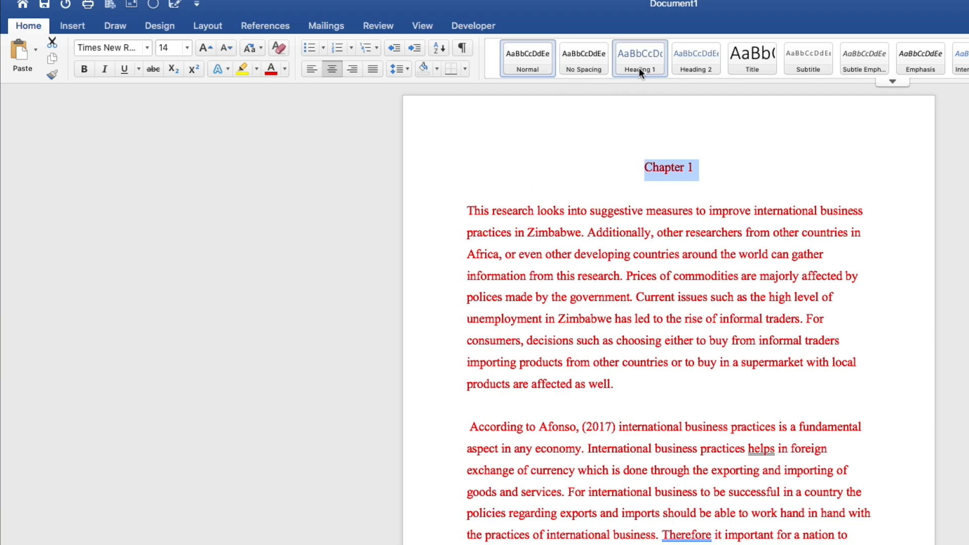
pyautogui.click(640, 59)
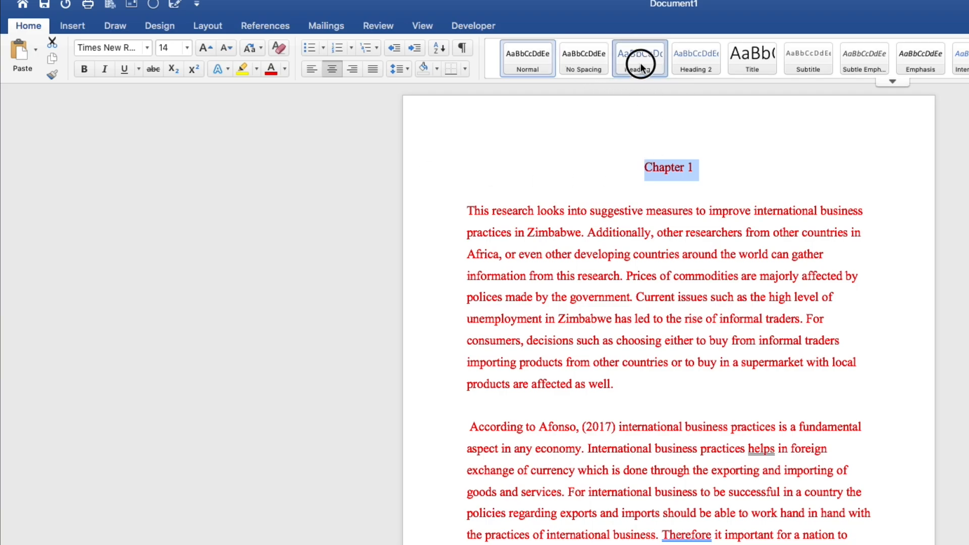
pyautogui.click(639, 58)
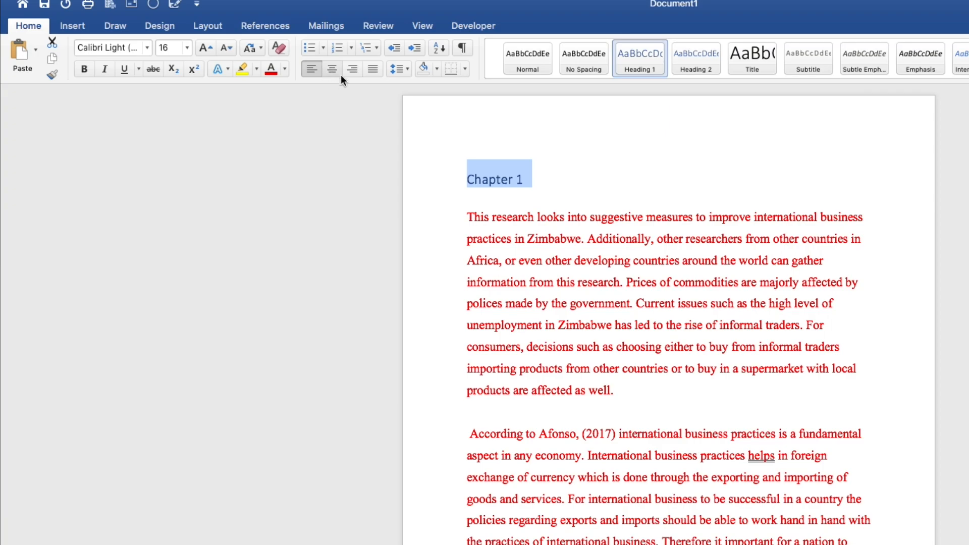
pyautogui.click(332, 69)
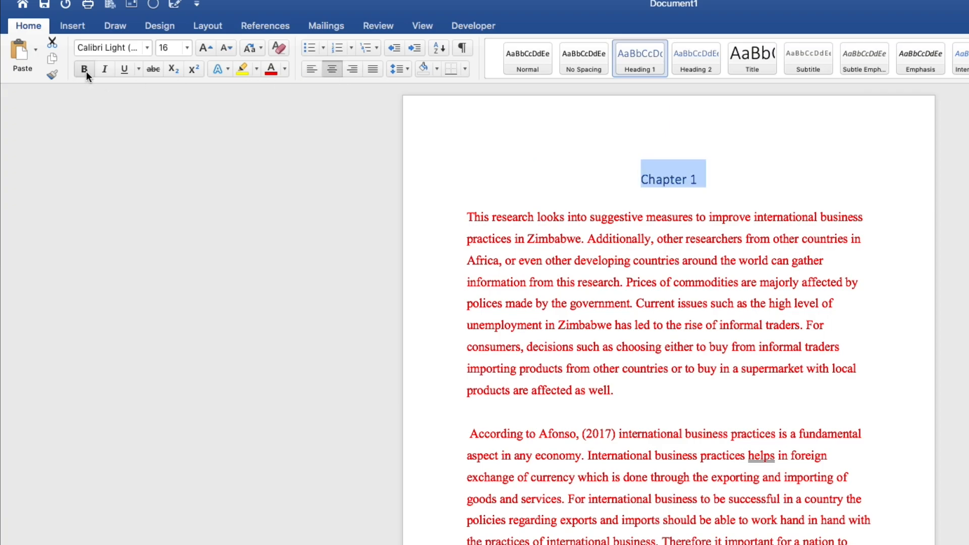
pyautogui.moveTo(84, 70)
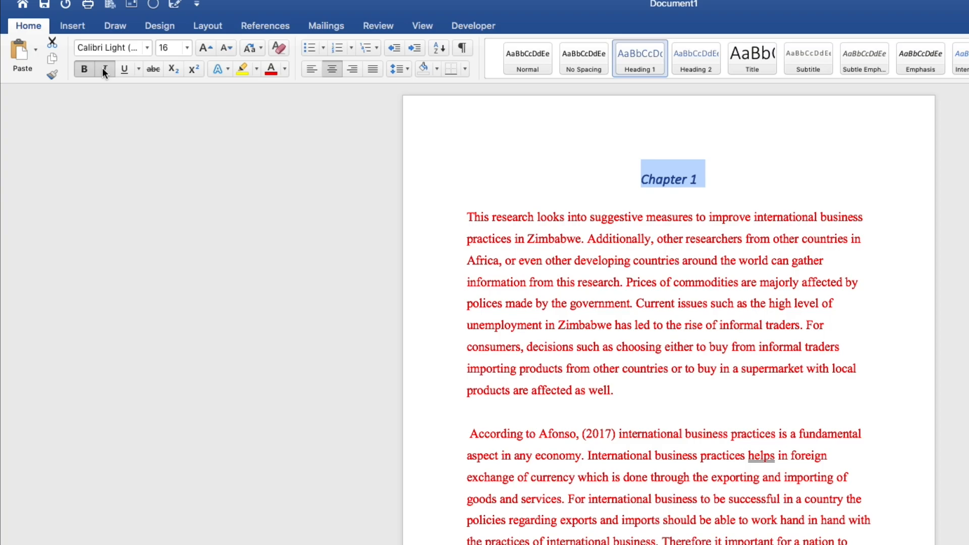
pyautogui.moveTo(124, 69)
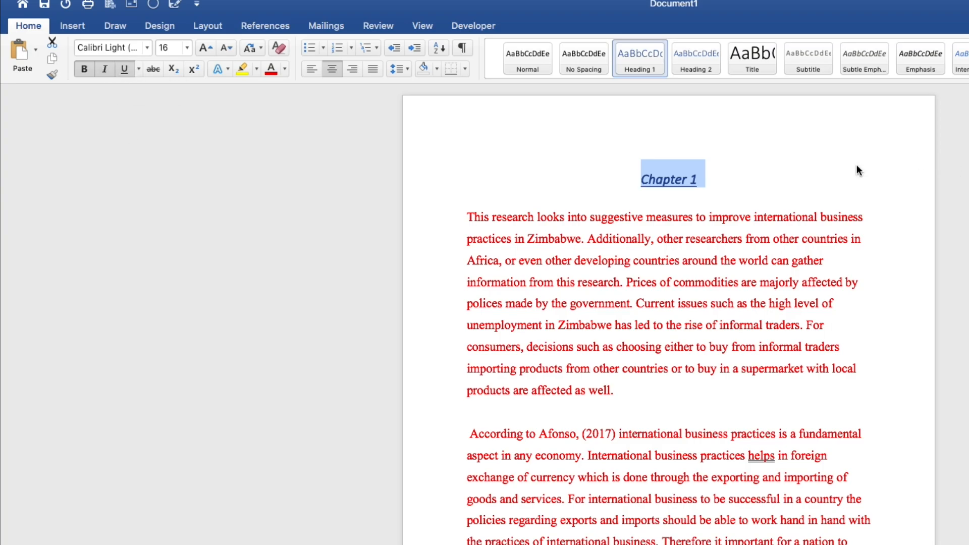
pyautogui.click(75, 168)
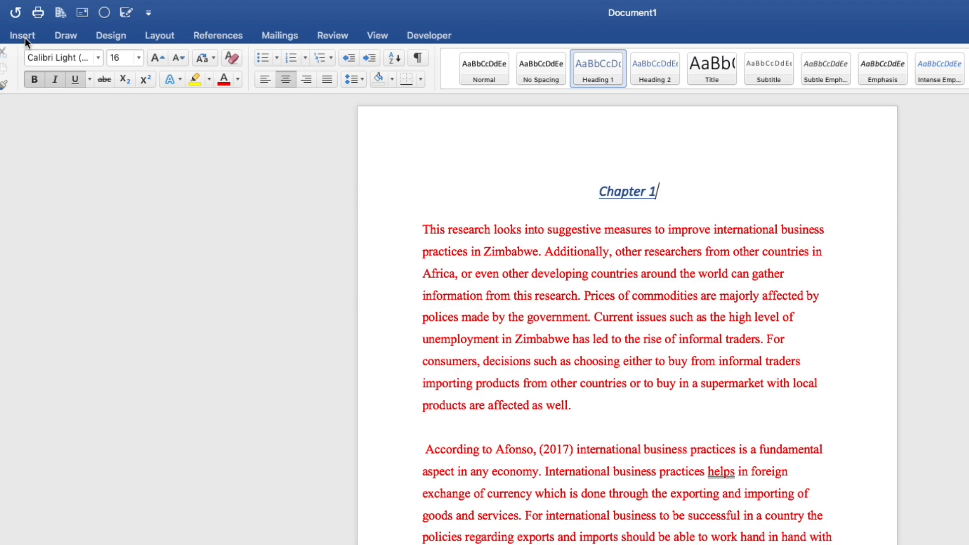
# Insert a 4-column, 3-row table after the first paragraph, captioned 'Table 1'
pyautogui.click(23, 35)
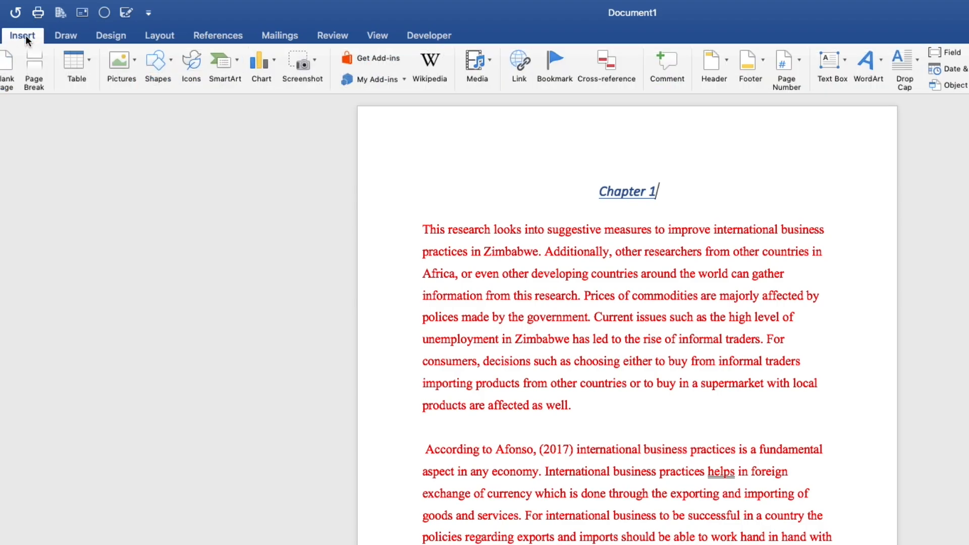
pyautogui.moveTo(791, 133)
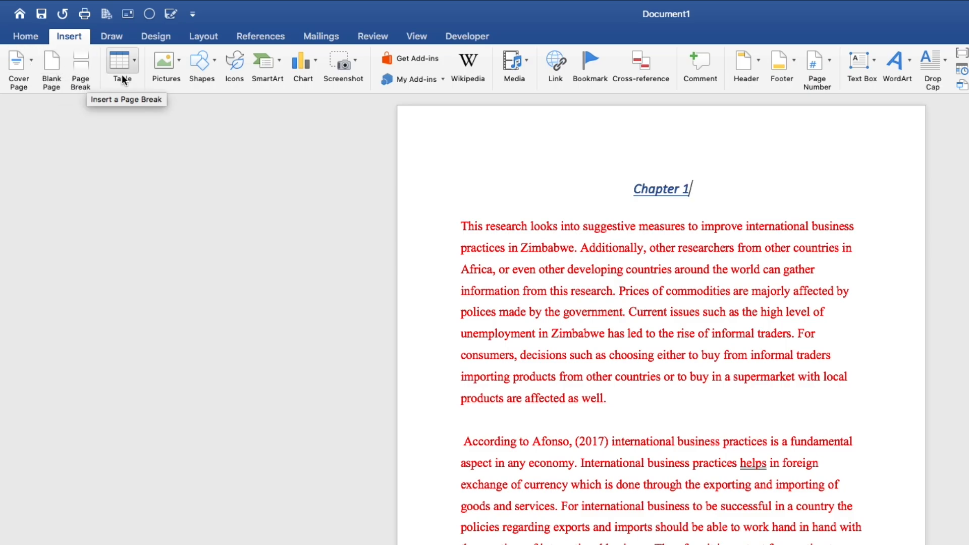
pyautogui.moveTo(635, 421)
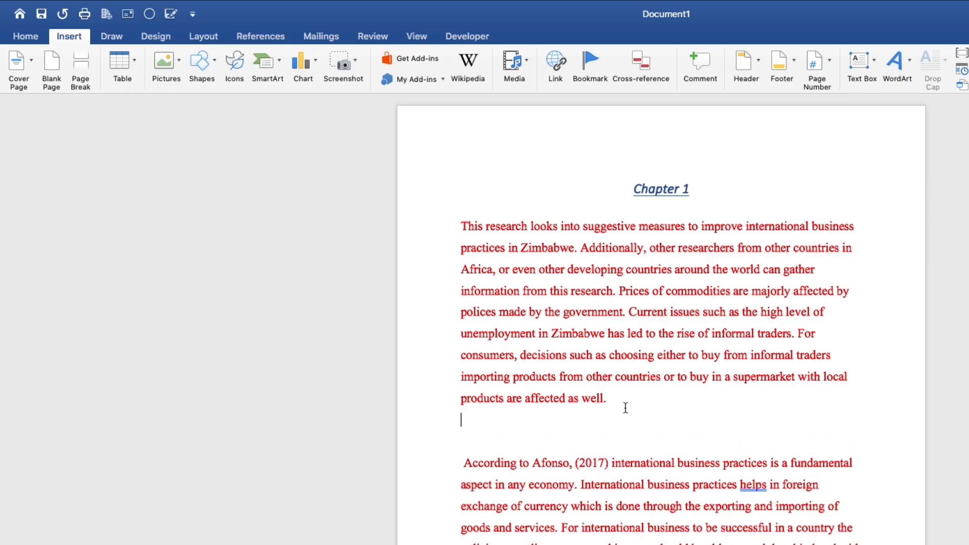
pyautogui.moveTo(121, 62)
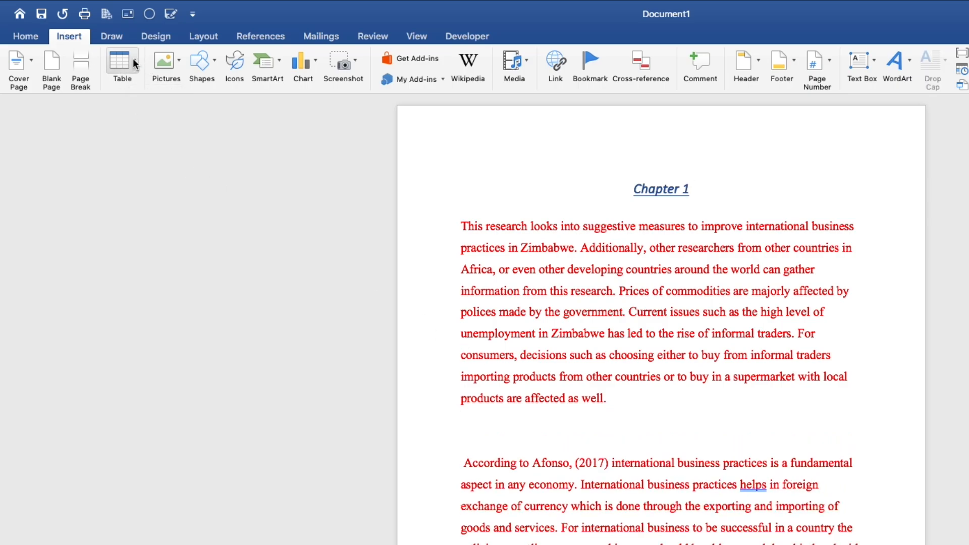
pyautogui.click(121, 61)
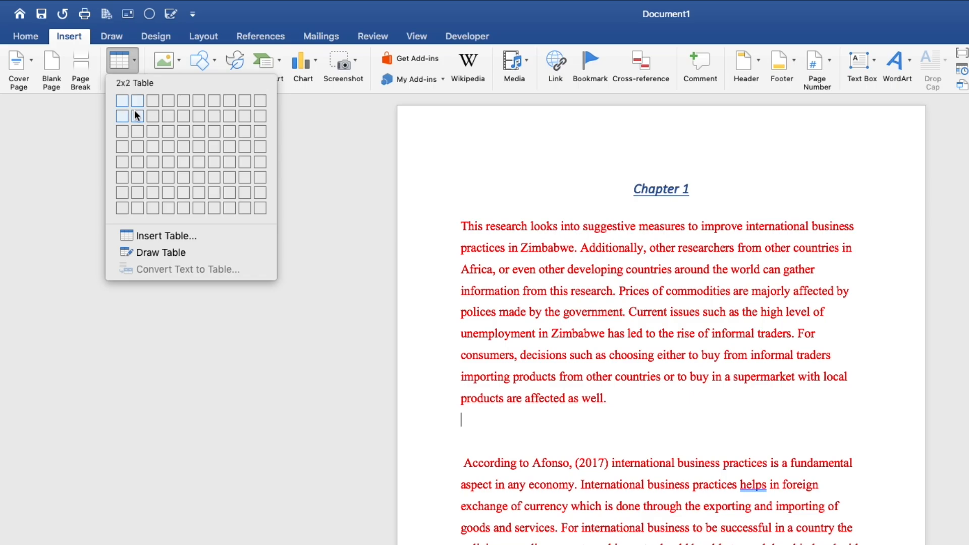
pyautogui.moveTo(167, 133)
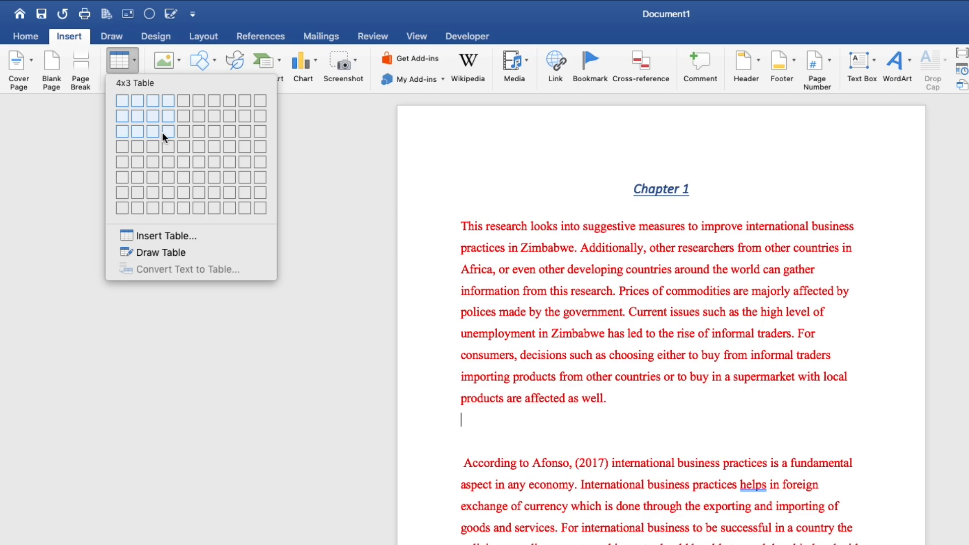
pyautogui.click(167, 131)
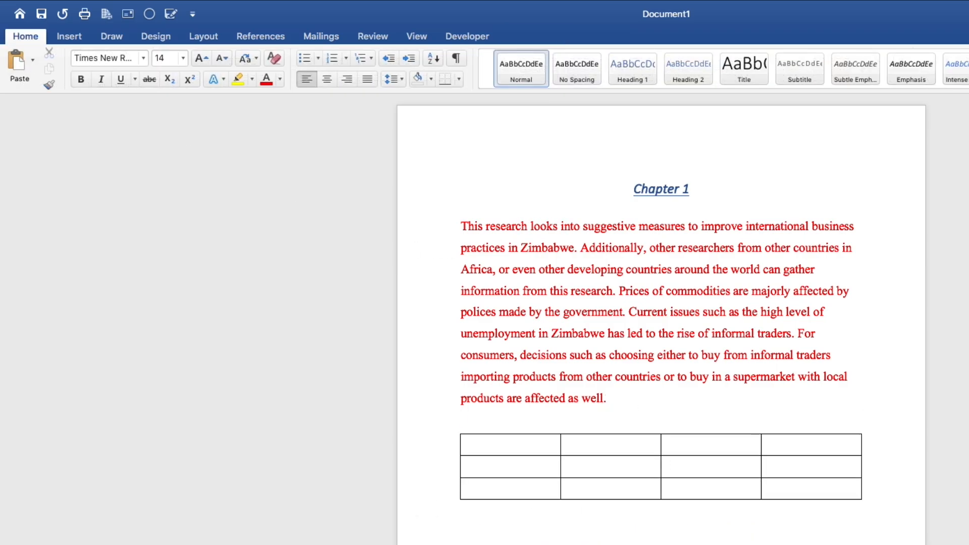
pyautogui.write('table')
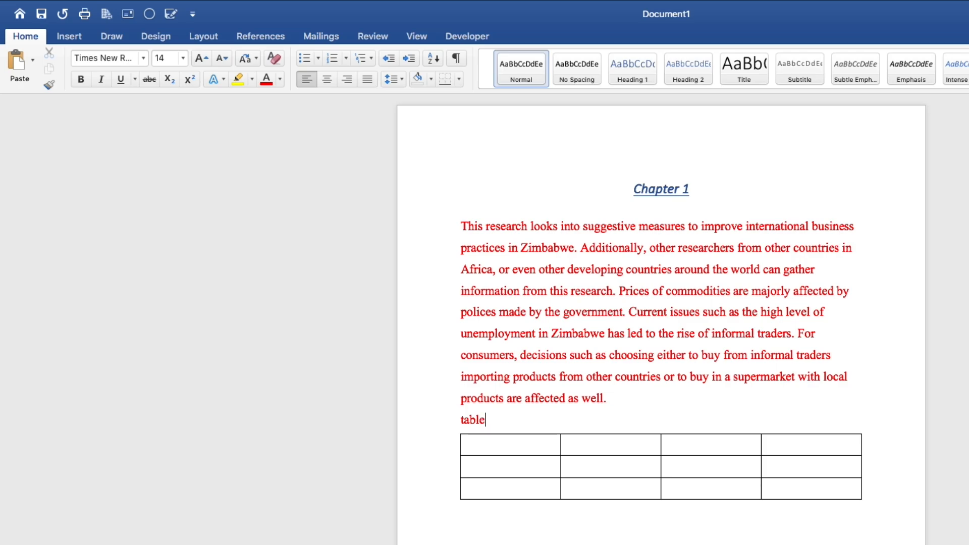
pyautogui.write('Table 1')
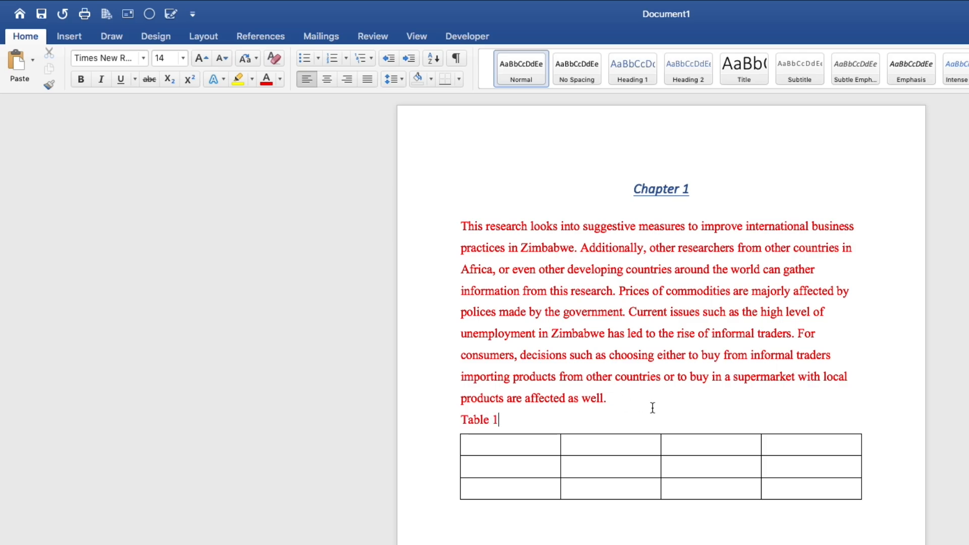
pyautogui.moveTo(581, 438)
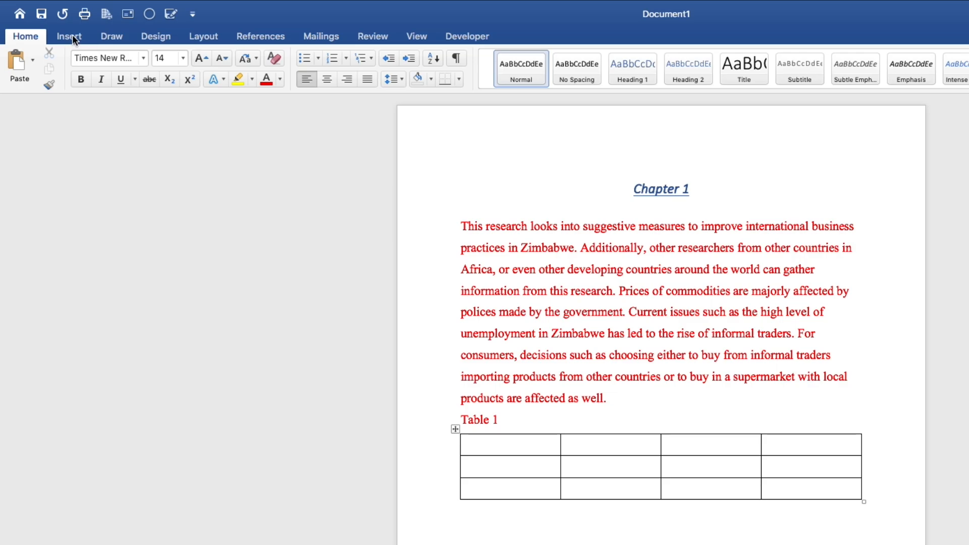
pyautogui.click(69, 36)
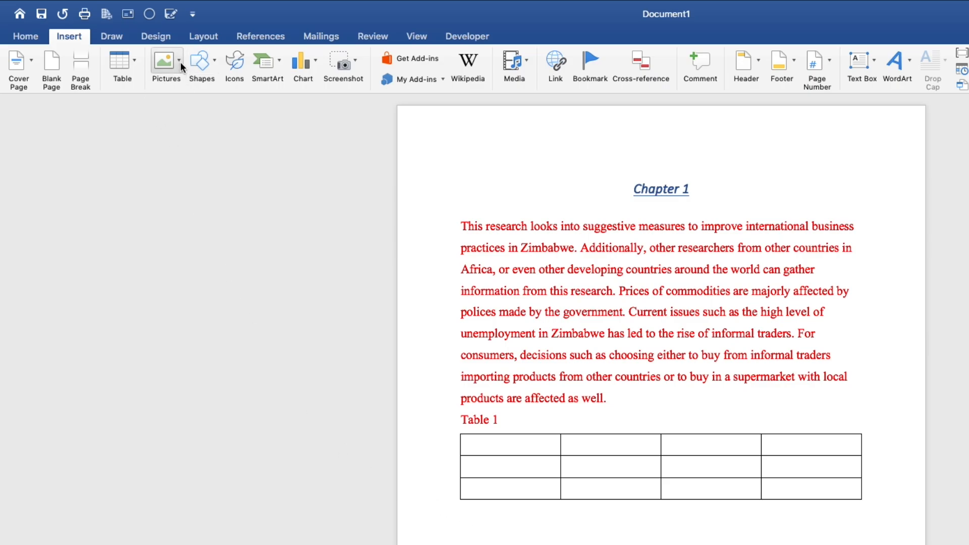
pyautogui.moveTo(166, 64)
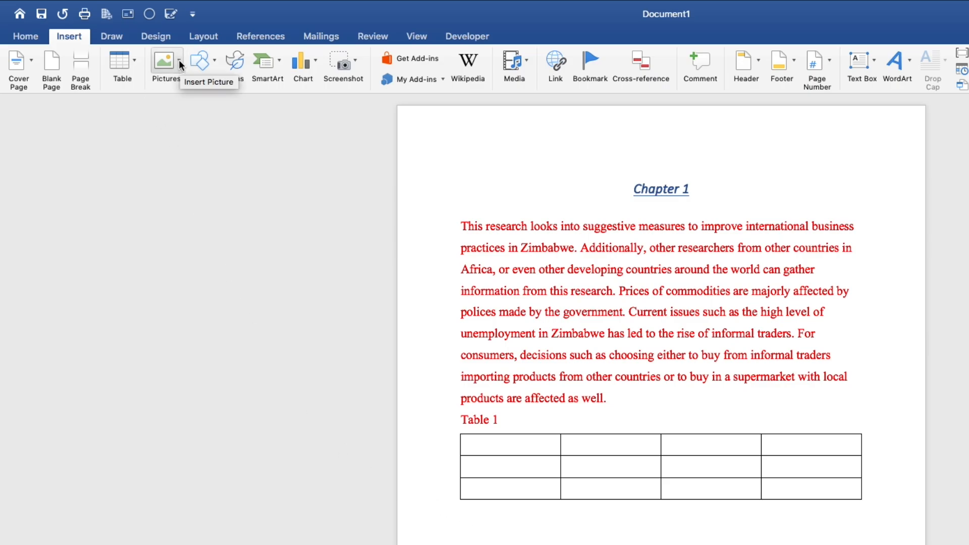
# Insert the DSC_1584 image from file below Table 1
pyautogui.click(163, 61)
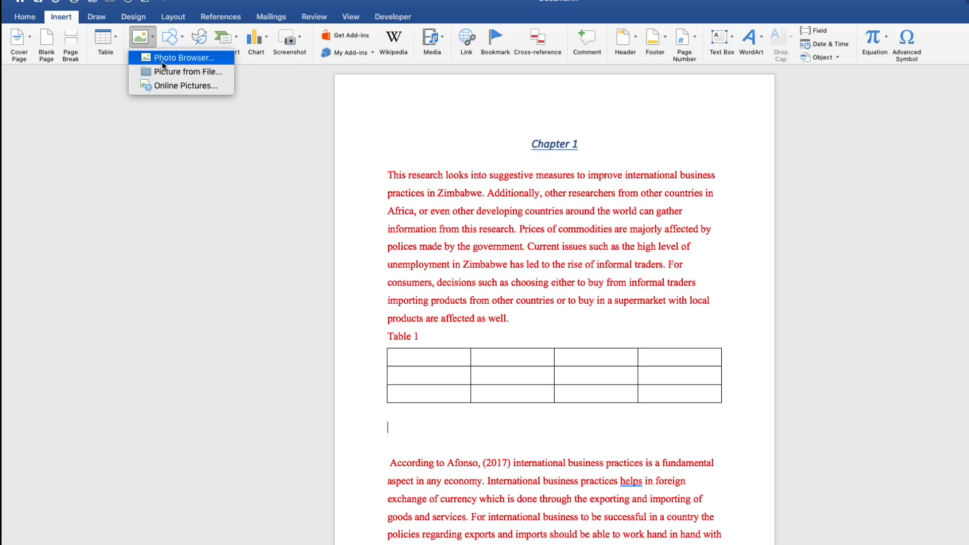
pyautogui.moveTo(185, 72)
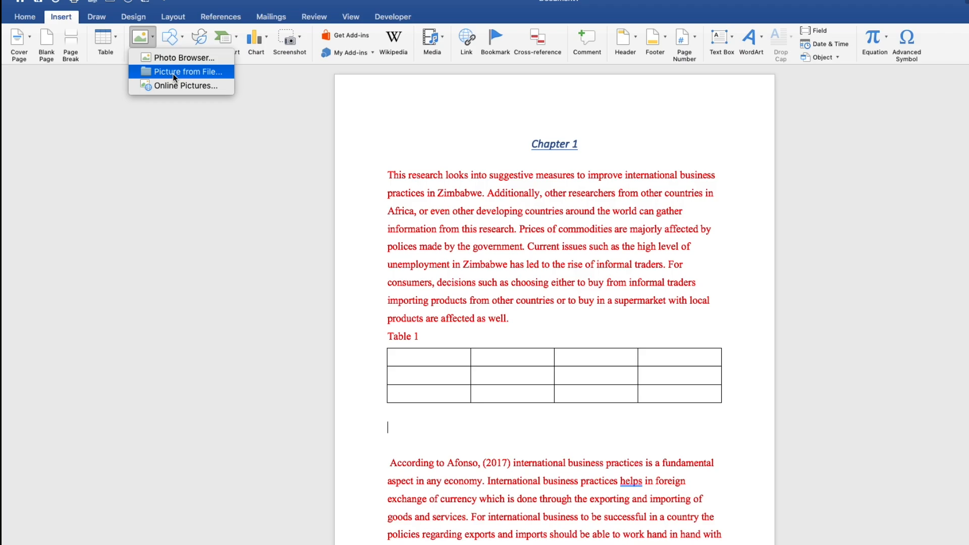
pyautogui.click(188, 71)
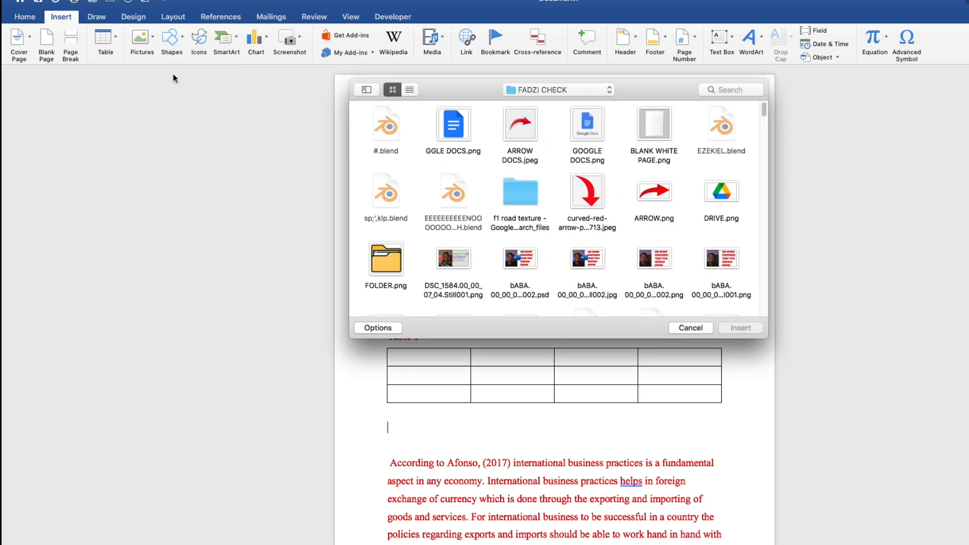
pyautogui.moveTo(446, 266)
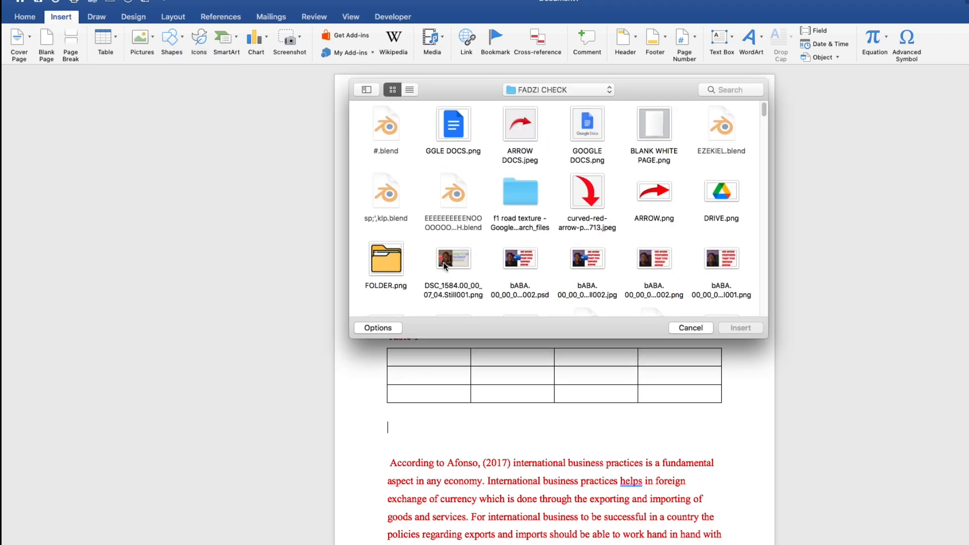
pyautogui.moveTo(461, 262)
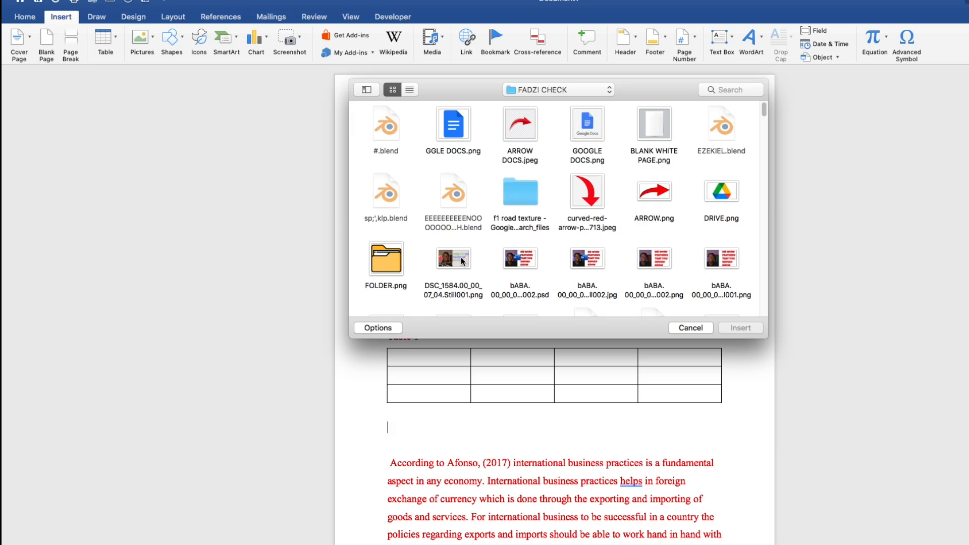
pyautogui.click(453, 258)
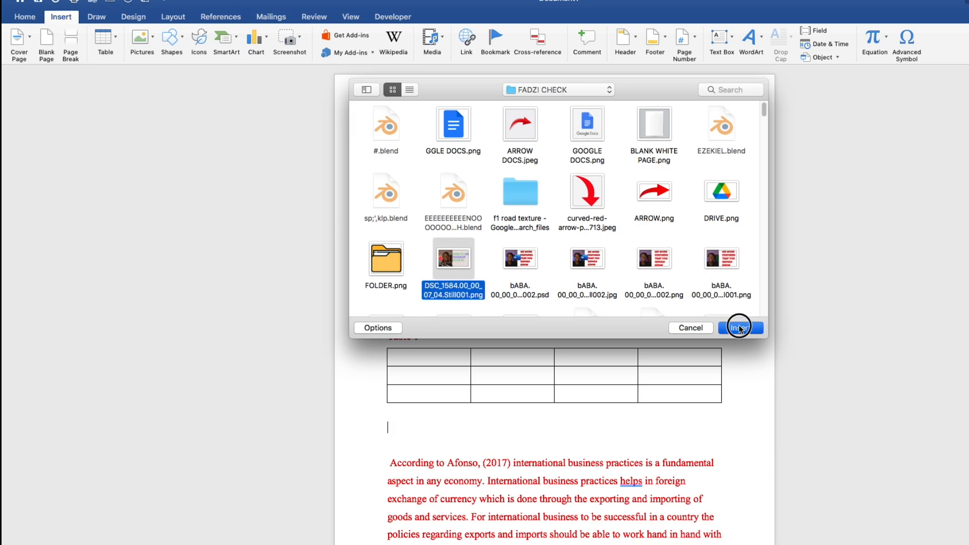
pyautogui.click(740, 327)
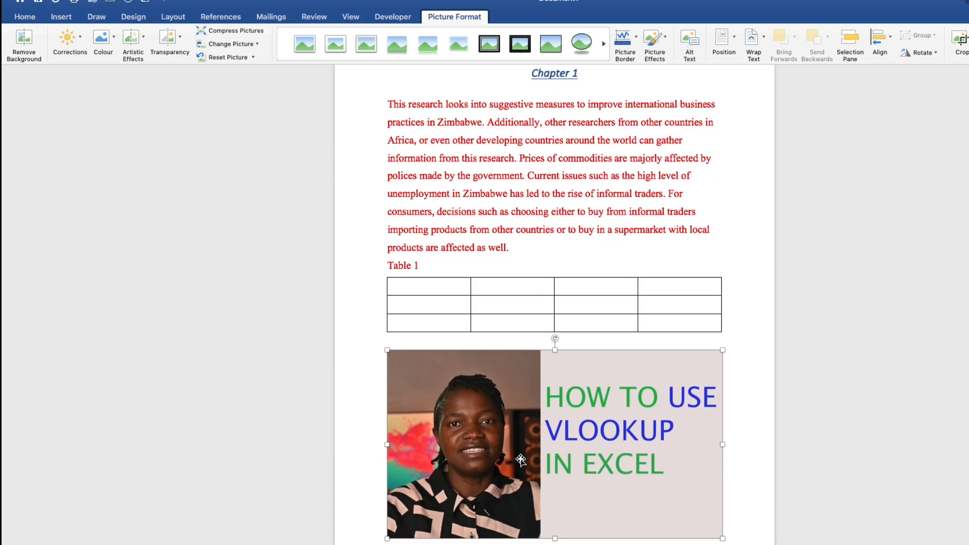
pyautogui.moveTo(276, 366)
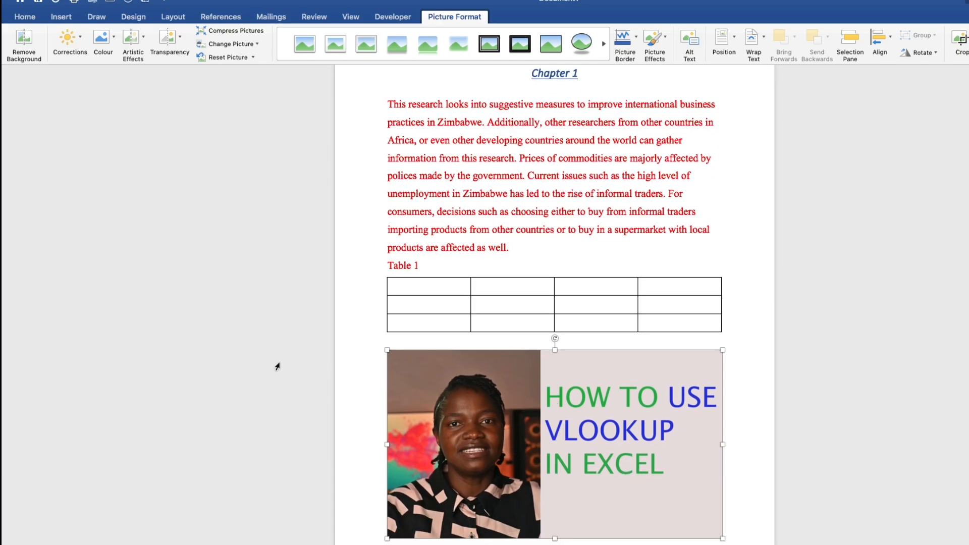
pyautogui.moveTo(461, 377)
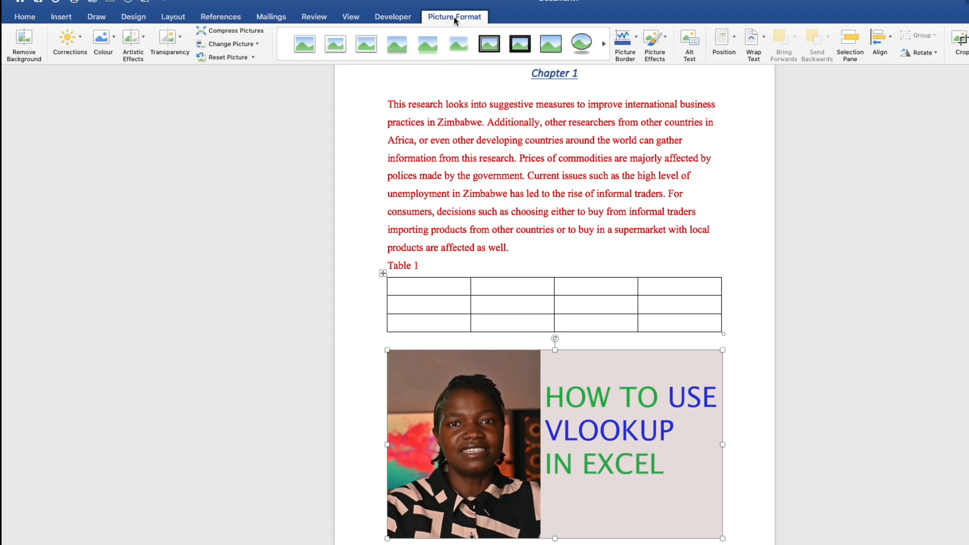
pyautogui.moveTo(481, 24)
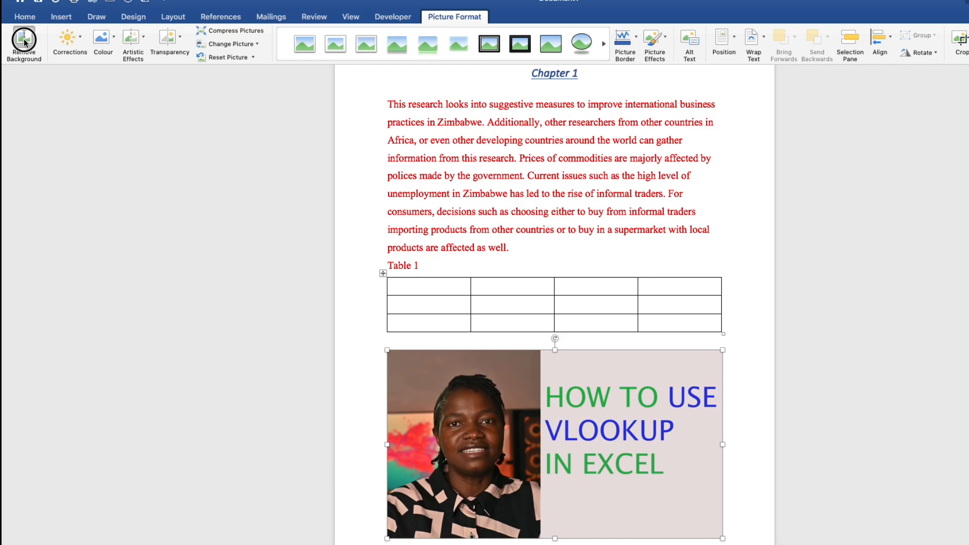
pyautogui.click(24, 44)
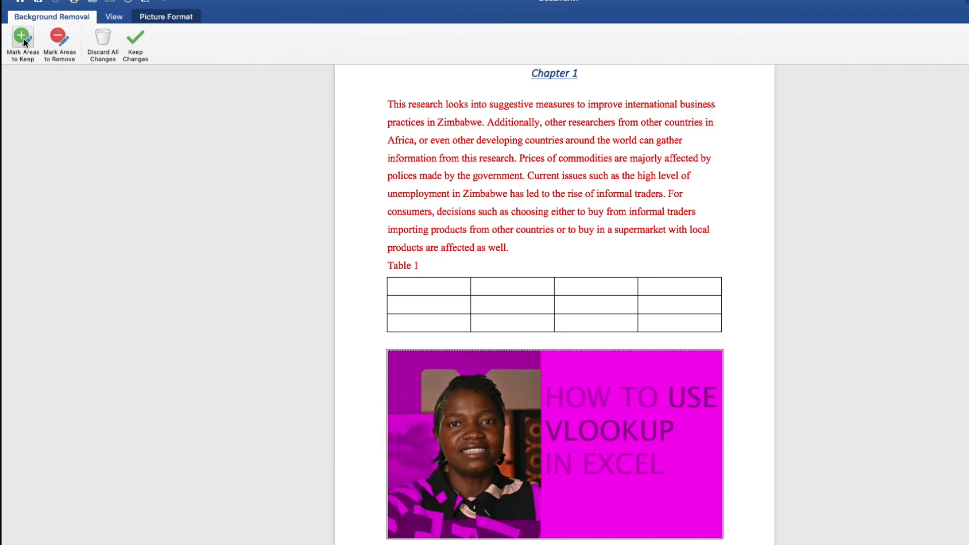
pyautogui.moveTo(23, 41)
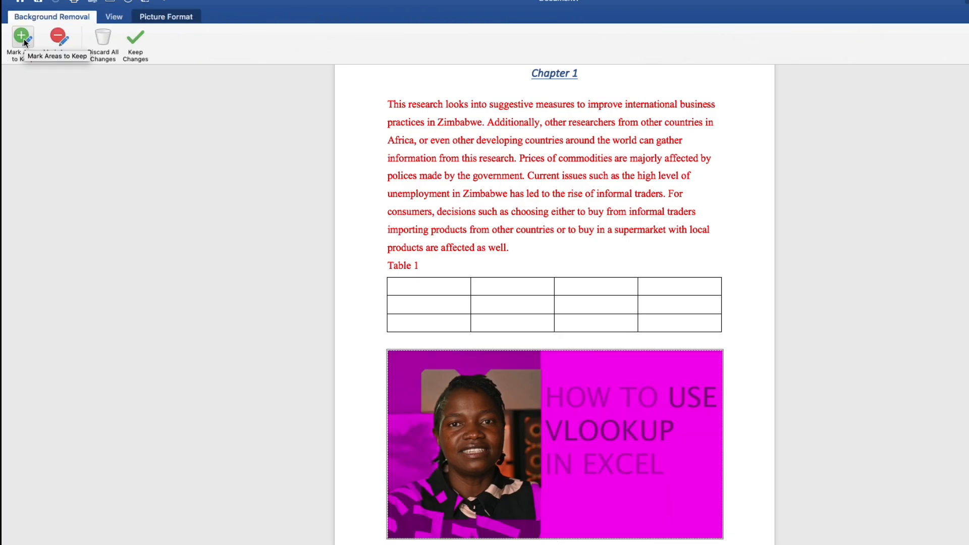
pyautogui.click(165, 16)
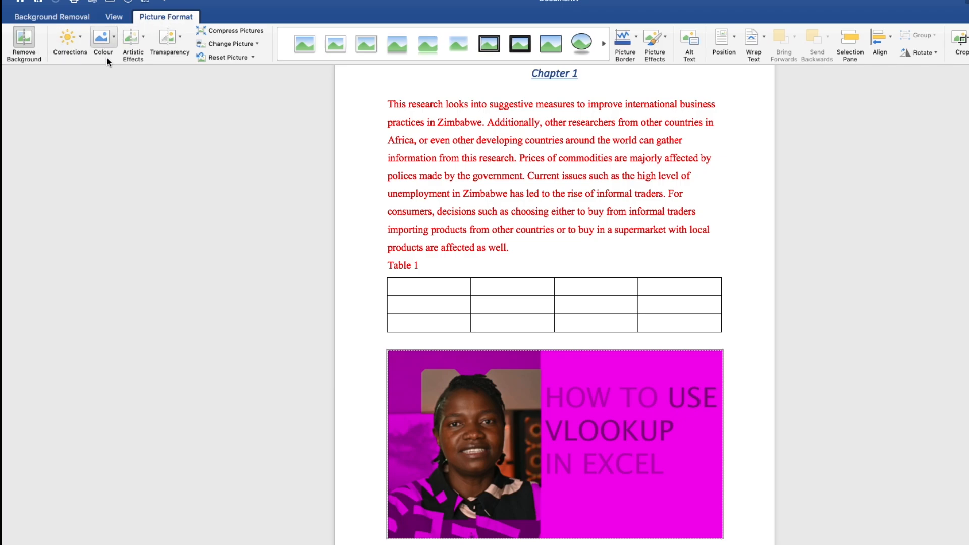
pyautogui.click(103, 43)
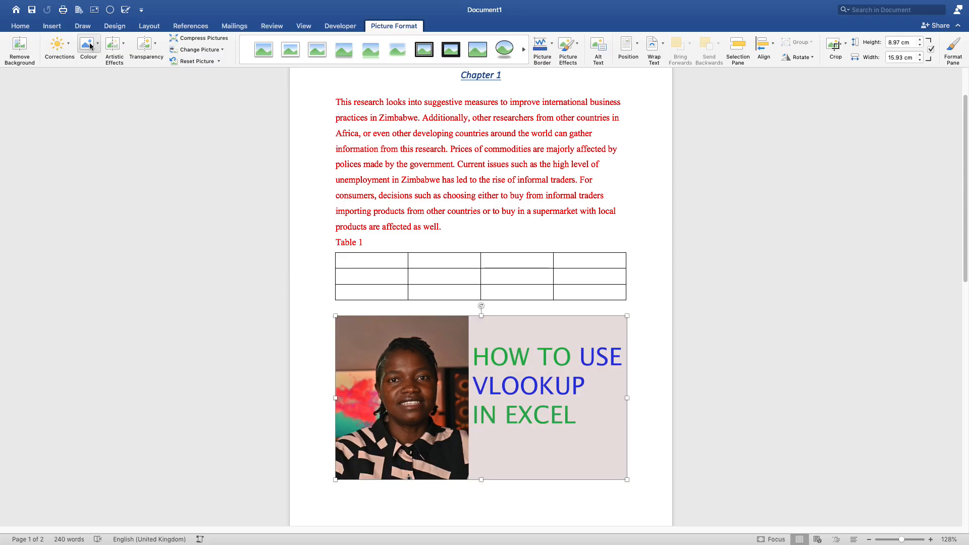
pyautogui.moveTo(61, 35)
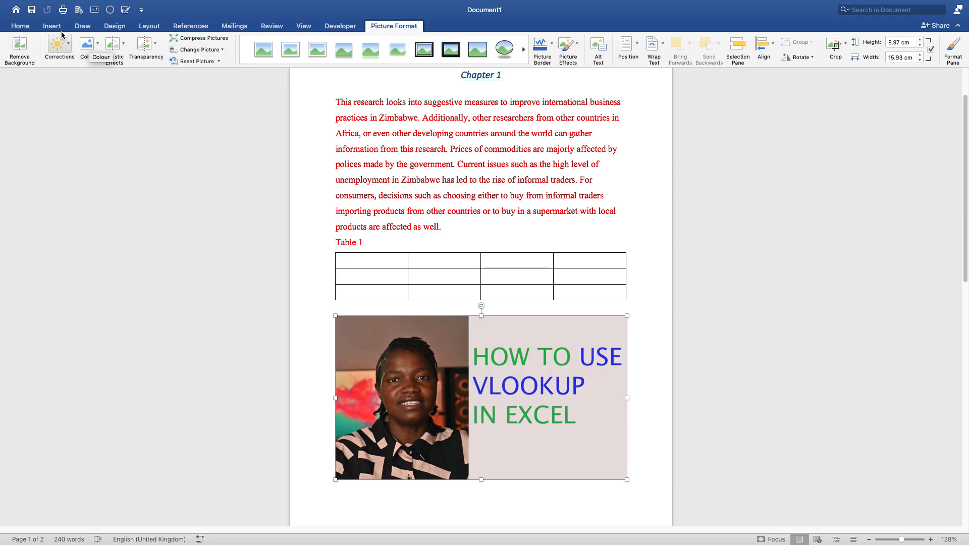
# Apply the oval picture style with dark border and shadow to the VLOOKUP picture
pyautogui.click(52, 26)
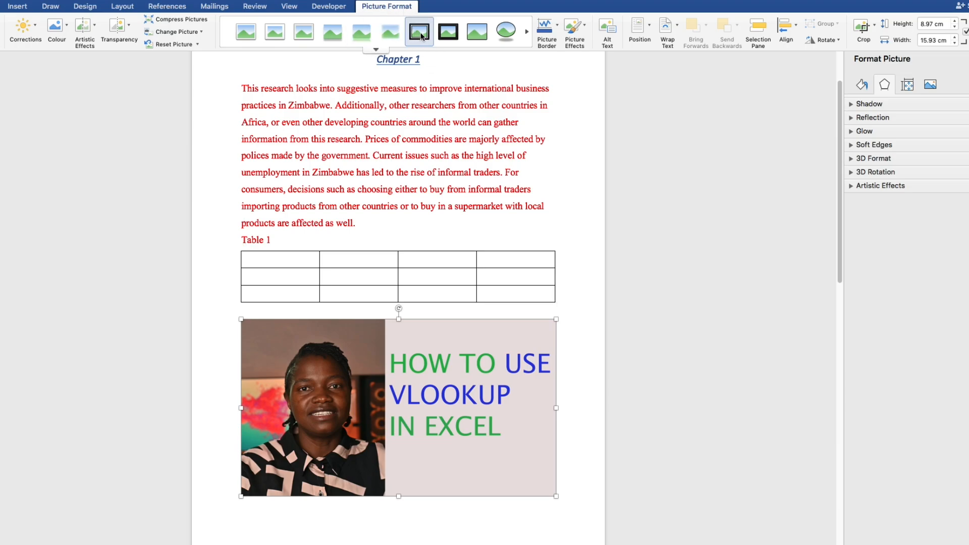
pyautogui.click(505, 31)
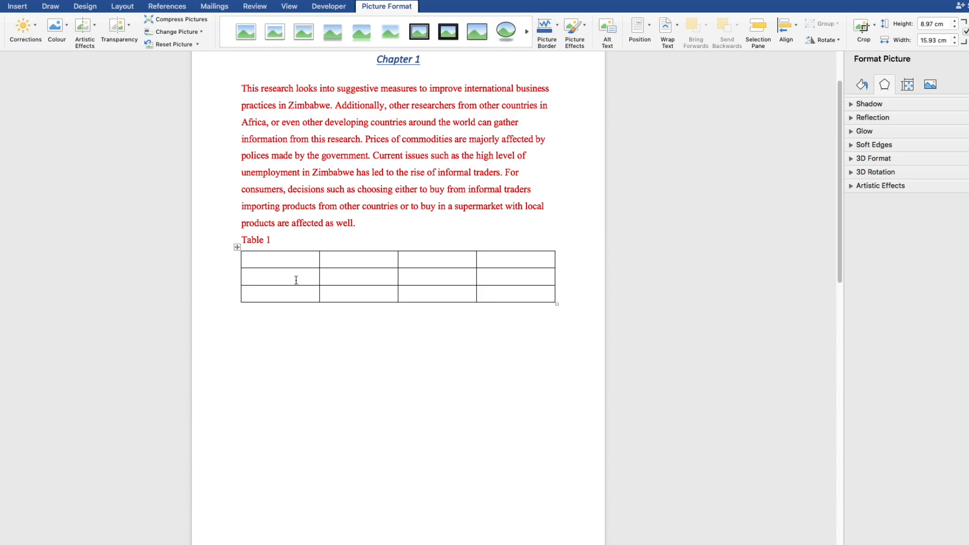
pyautogui.scroll(-3)
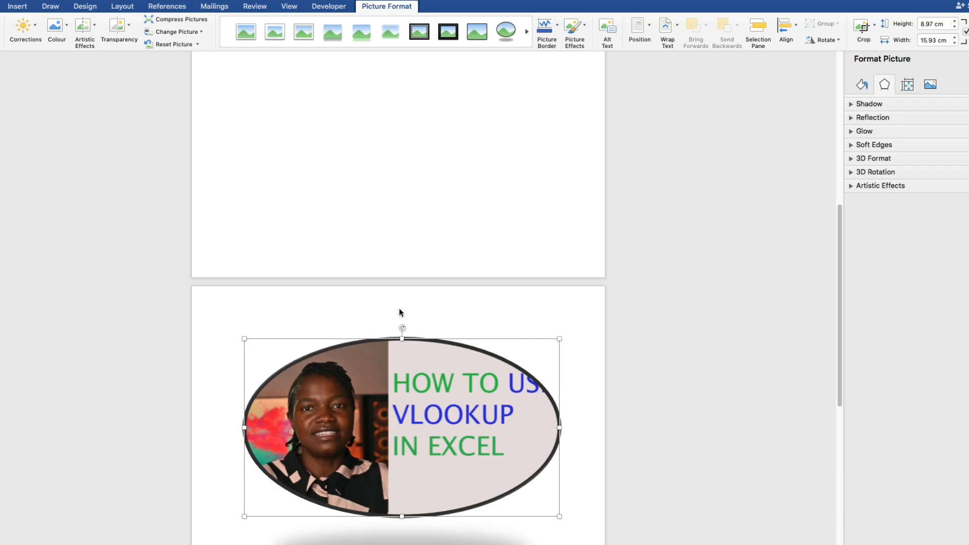
pyautogui.scroll(-3)
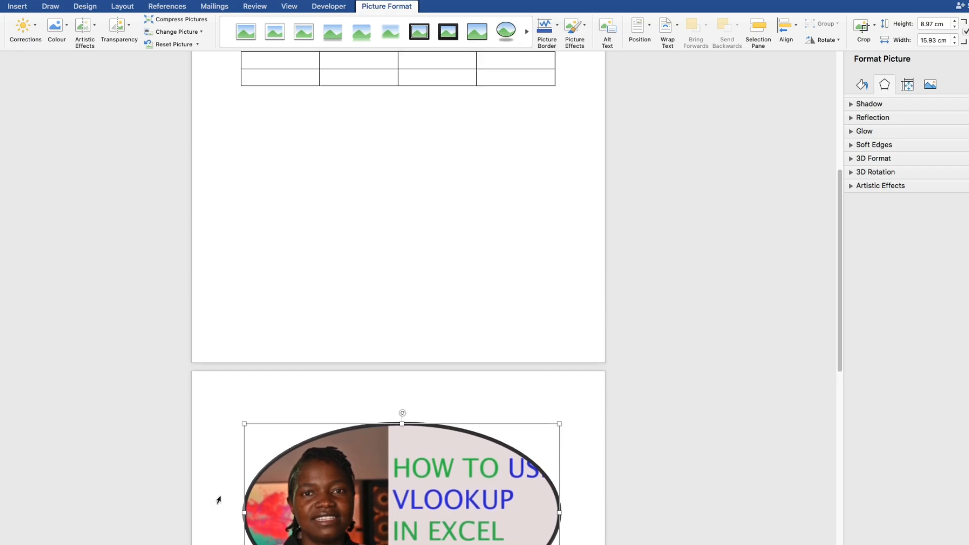
pyautogui.moveTo(475, 484)
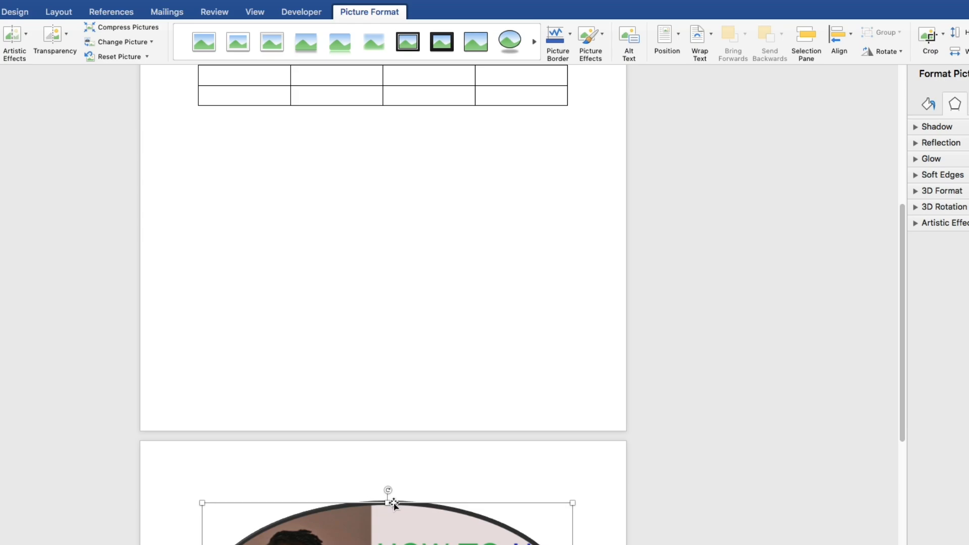
pyautogui.moveTo(451, 522)
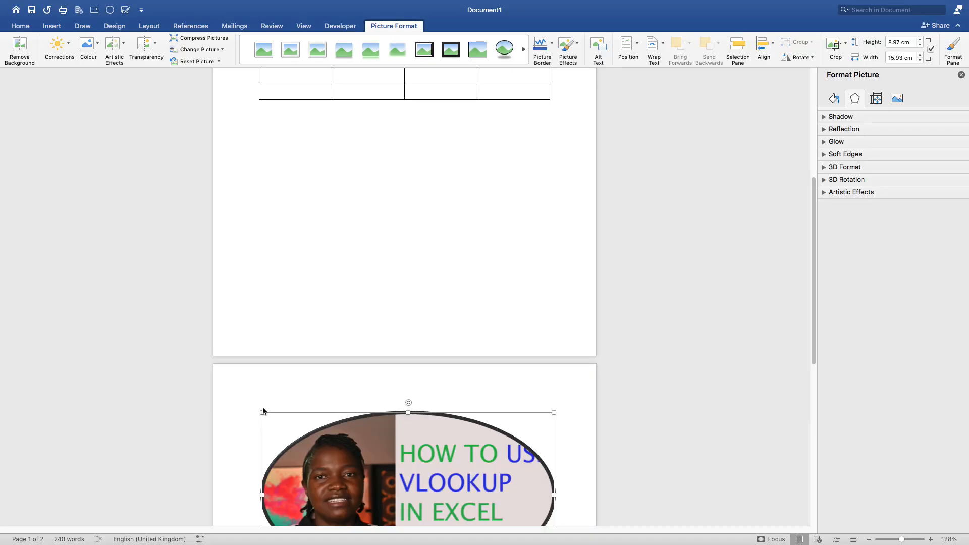
pyautogui.moveTo(265, 425)
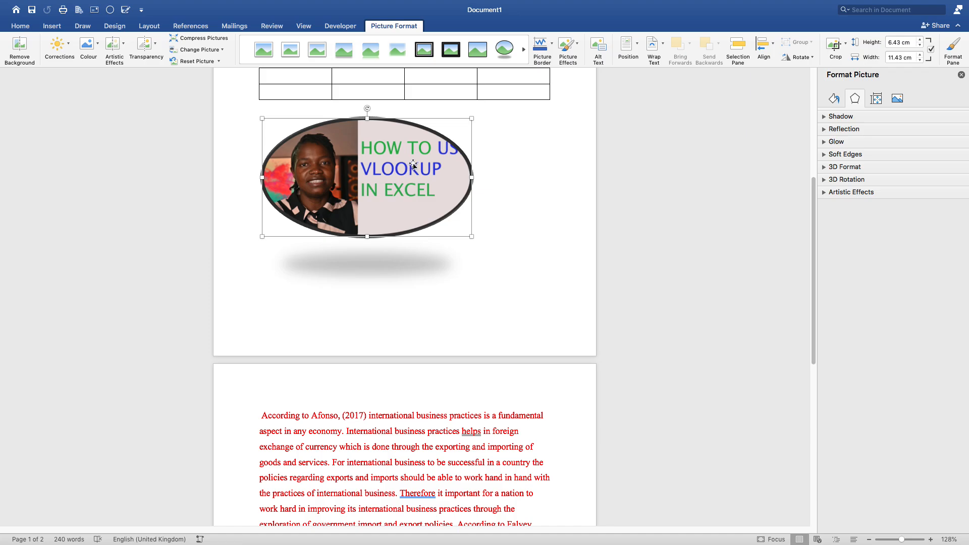
pyautogui.moveTo(462, 194)
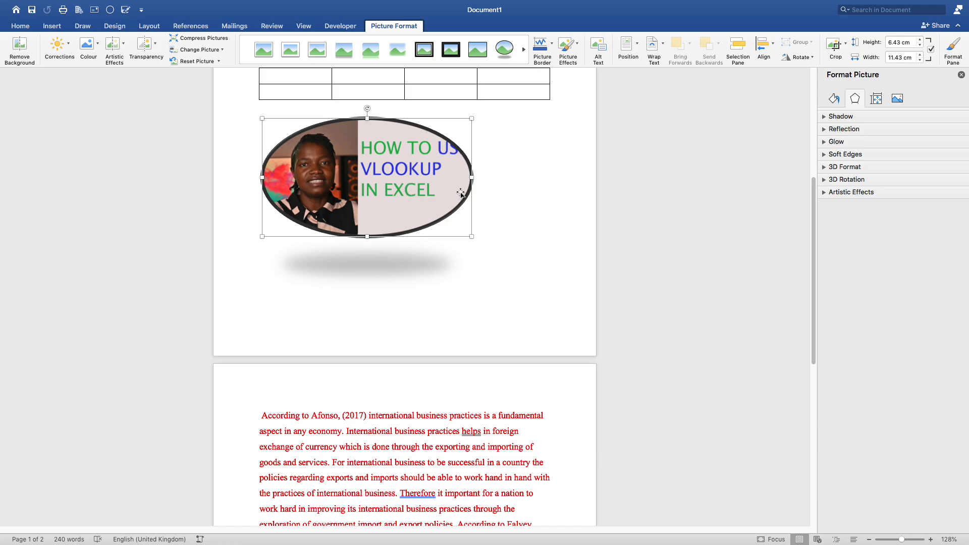
pyautogui.moveTo(322, 190)
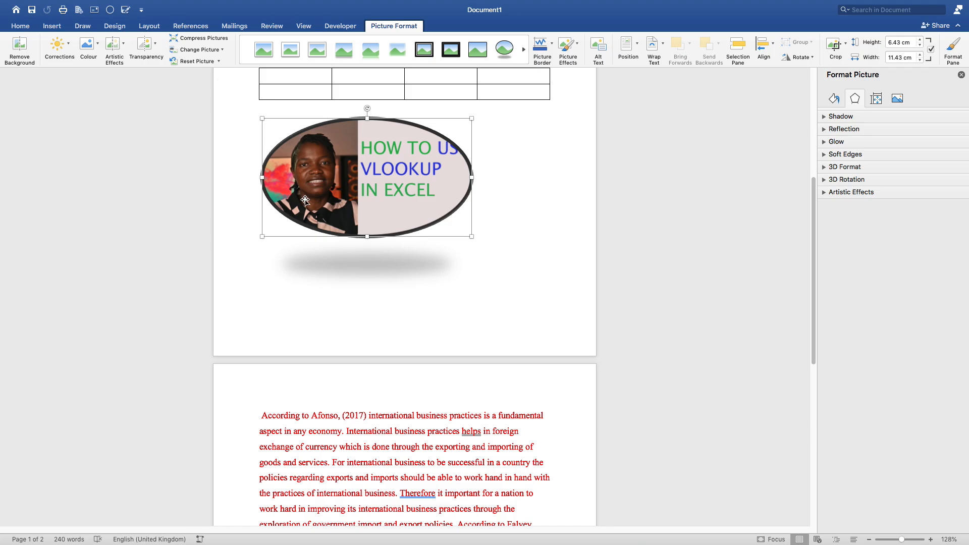
pyautogui.moveTo(429, 288)
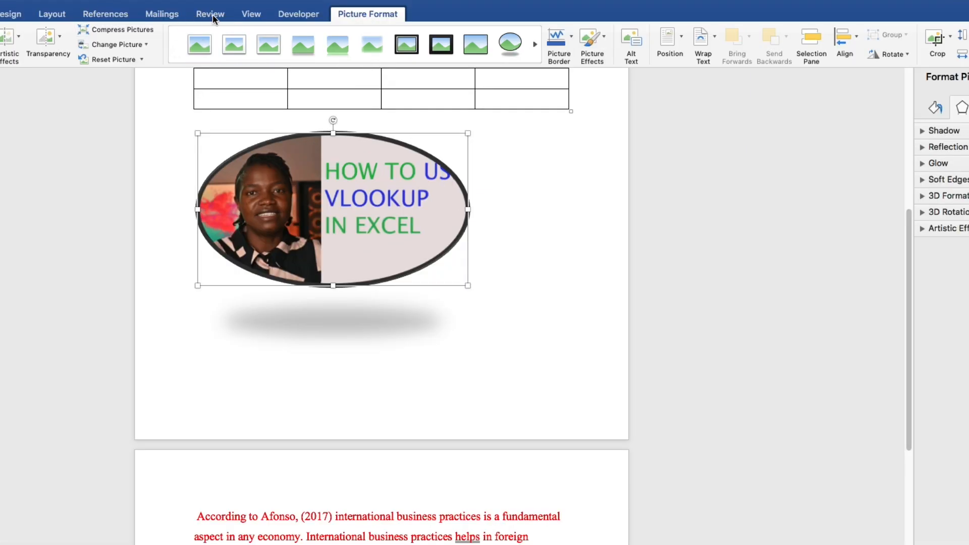
# Run the spelling and grammar check and dismiss the completion notice
pyautogui.click(209, 13)
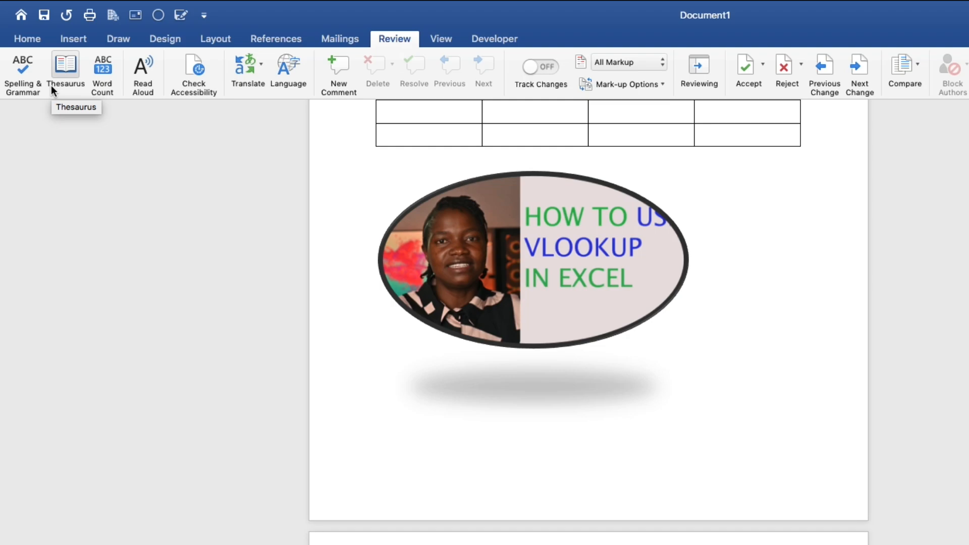
pyautogui.moveTo(22, 74)
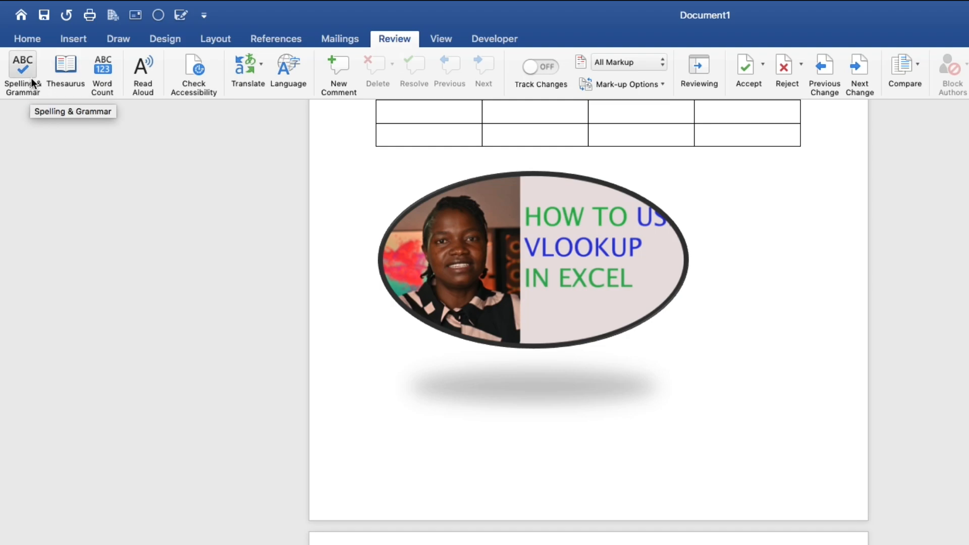
pyautogui.scroll(-3)
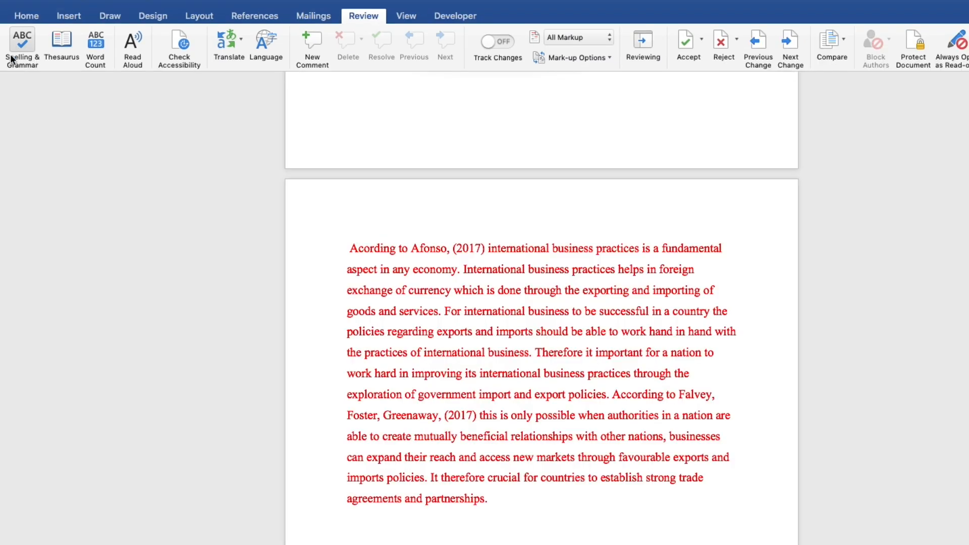
pyautogui.moveTo(22, 44)
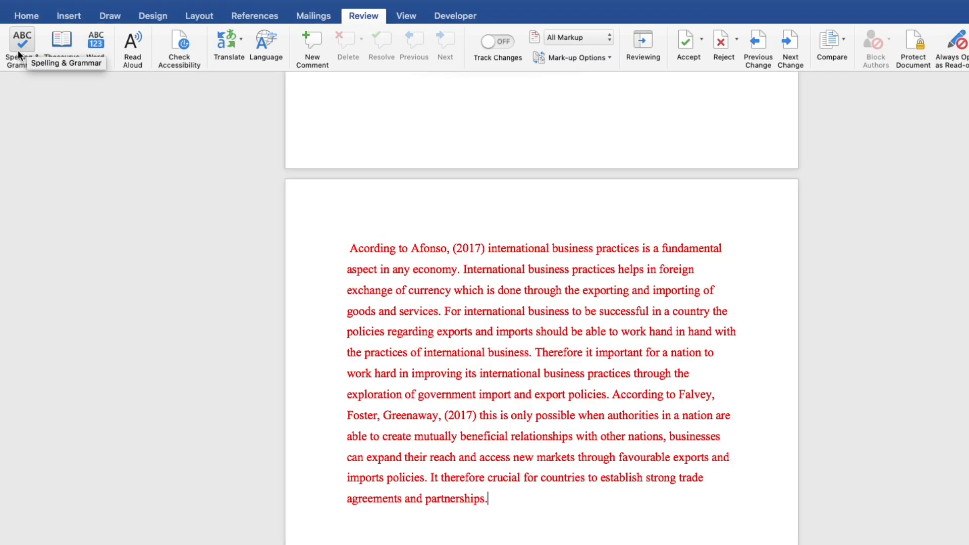
pyautogui.click(21, 46)
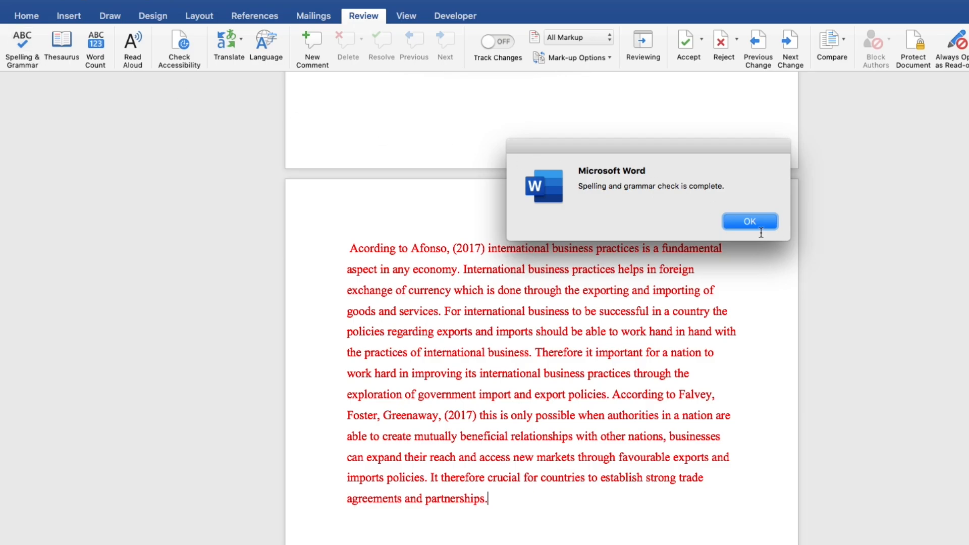
pyautogui.moveTo(588, 204)
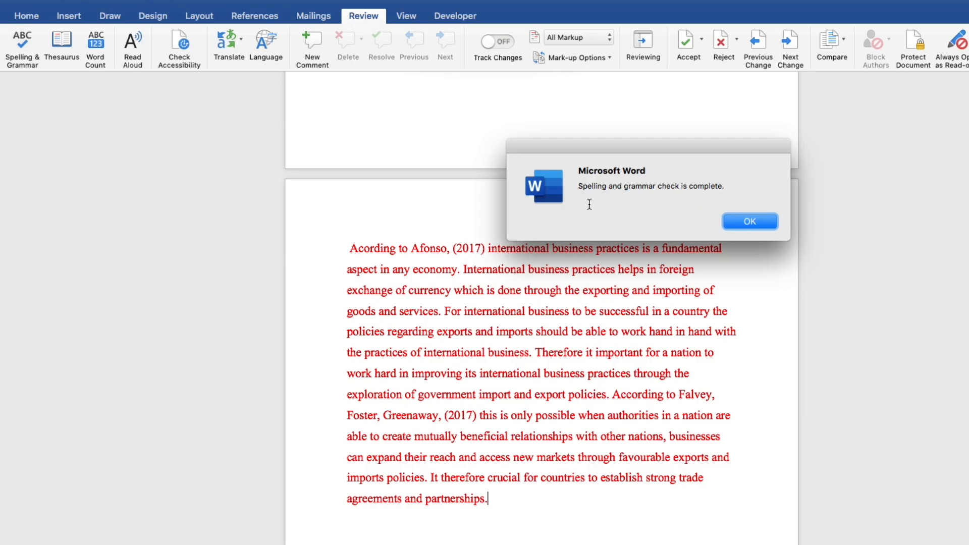
pyautogui.moveTo(735, 199)
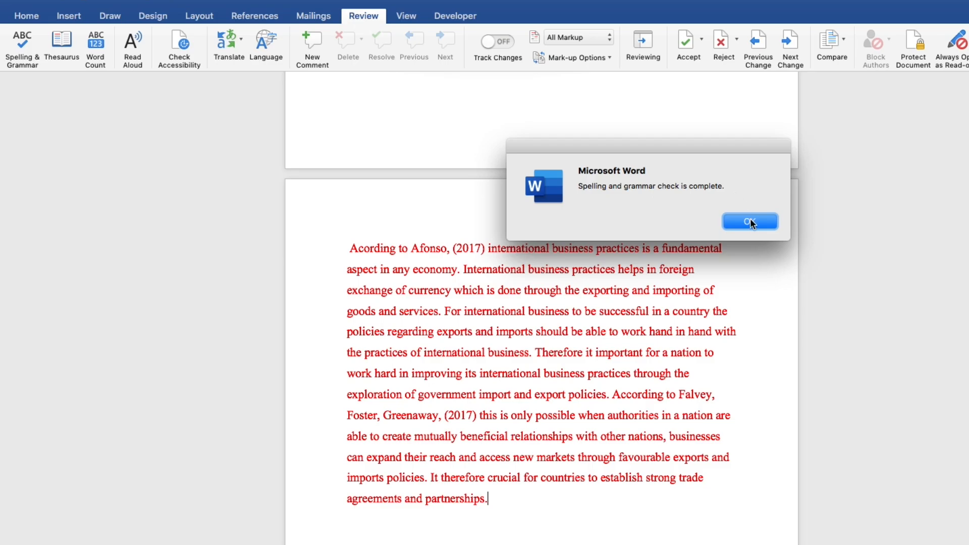
pyautogui.click(750, 222)
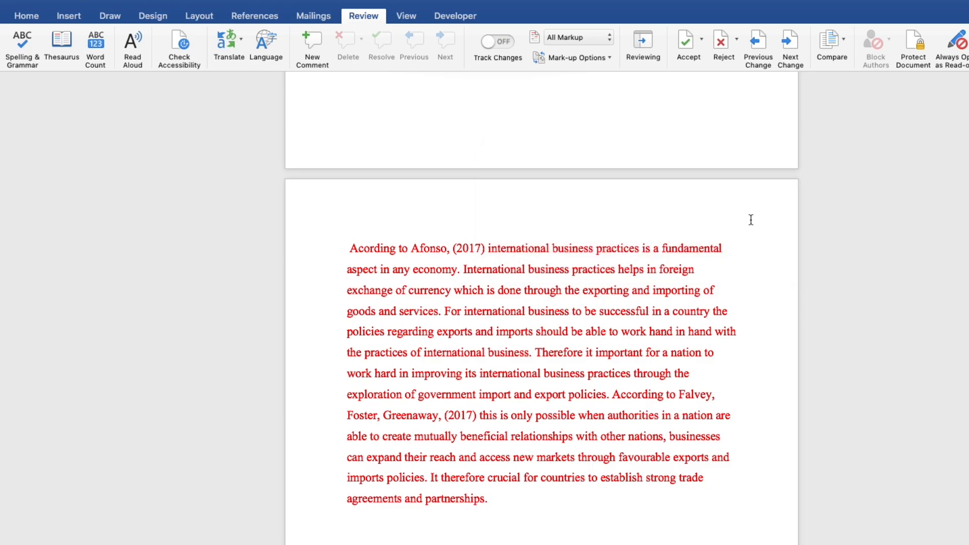
pyautogui.moveTo(268, 202)
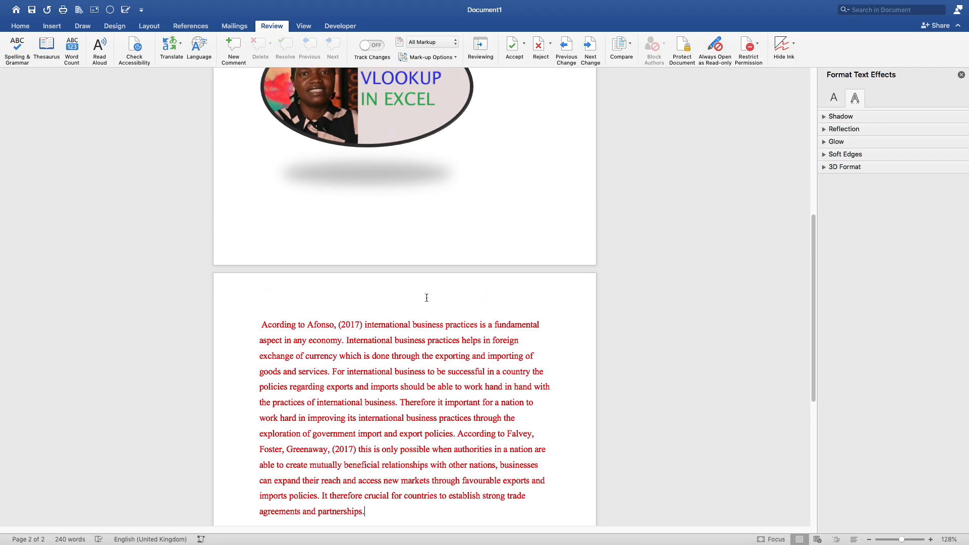
# Apply the Narrow margin preset to the document
pyautogui.scroll(3)
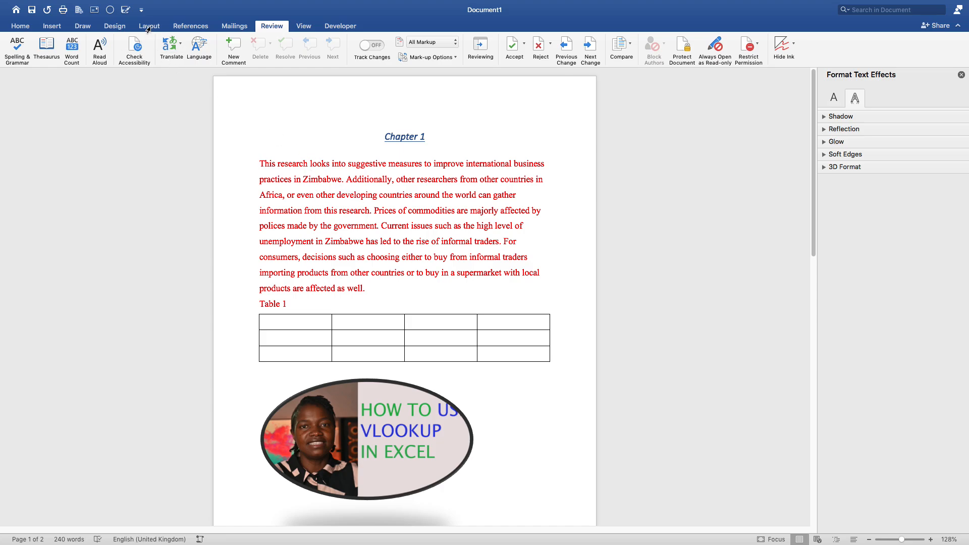
pyautogui.click(149, 26)
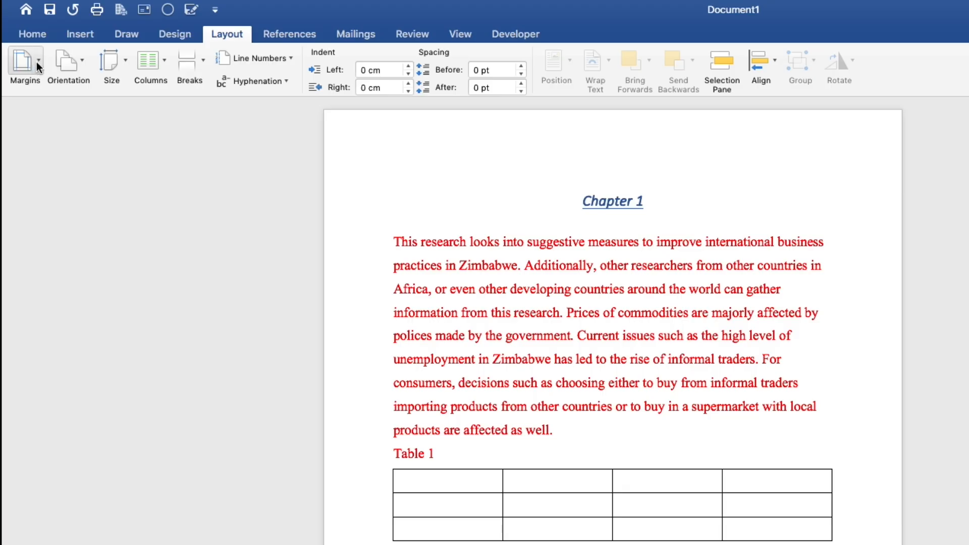
pyautogui.click(25, 65)
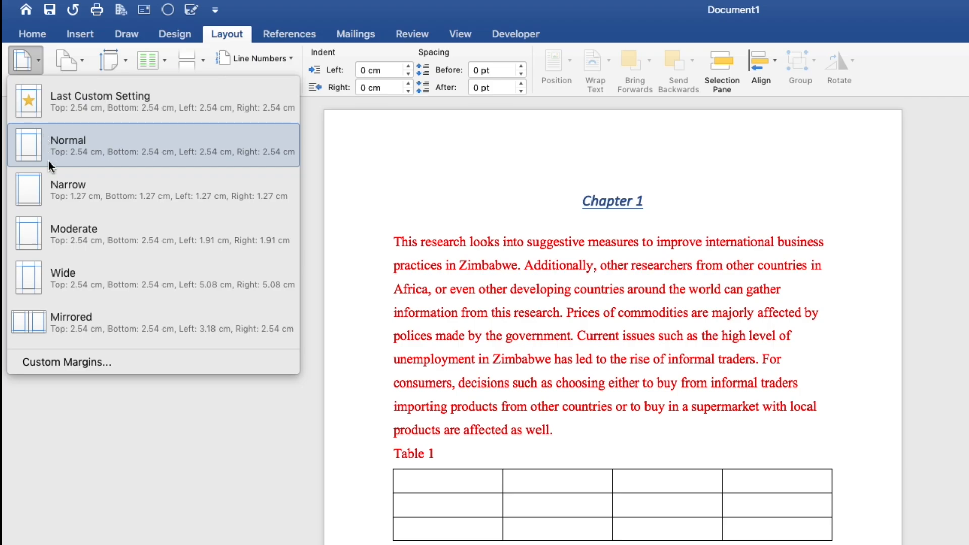
pyautogui.moveTo(49, 195)
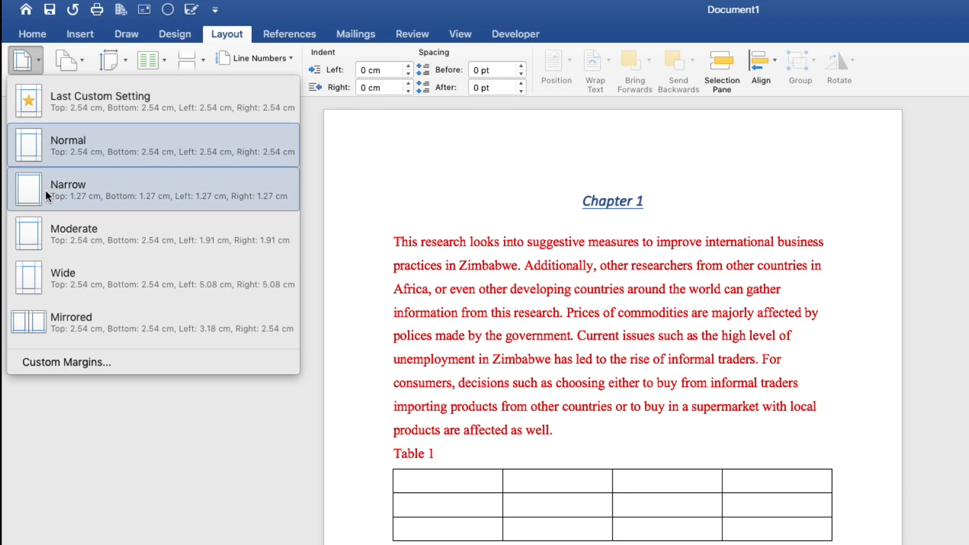
pyautogui.click(67, 189)
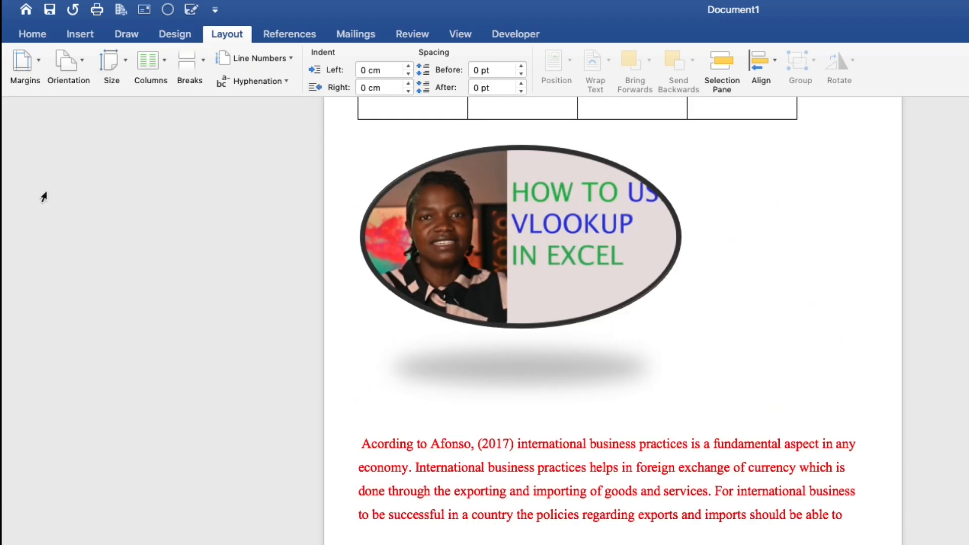
pyautogui.moveTo(68, 66)
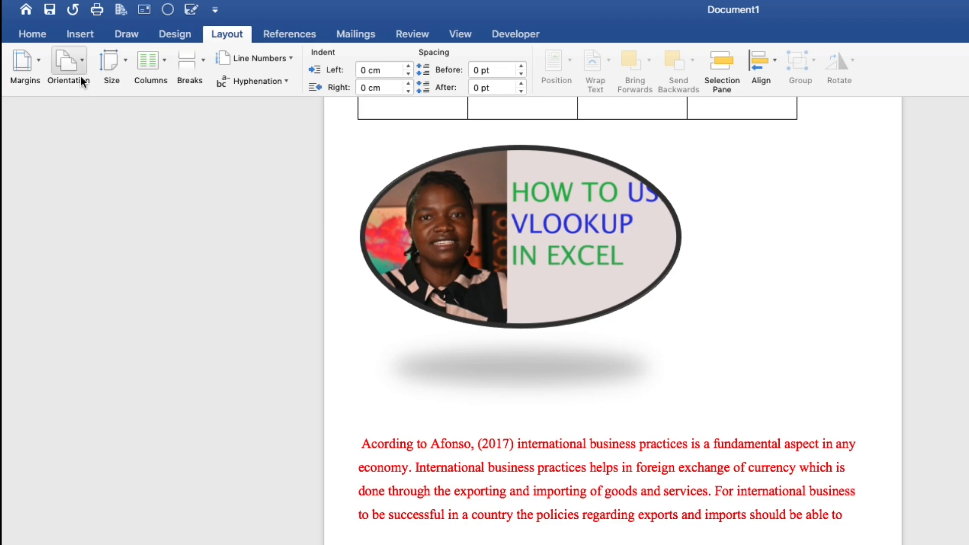
pyautogui.scroll(-3)
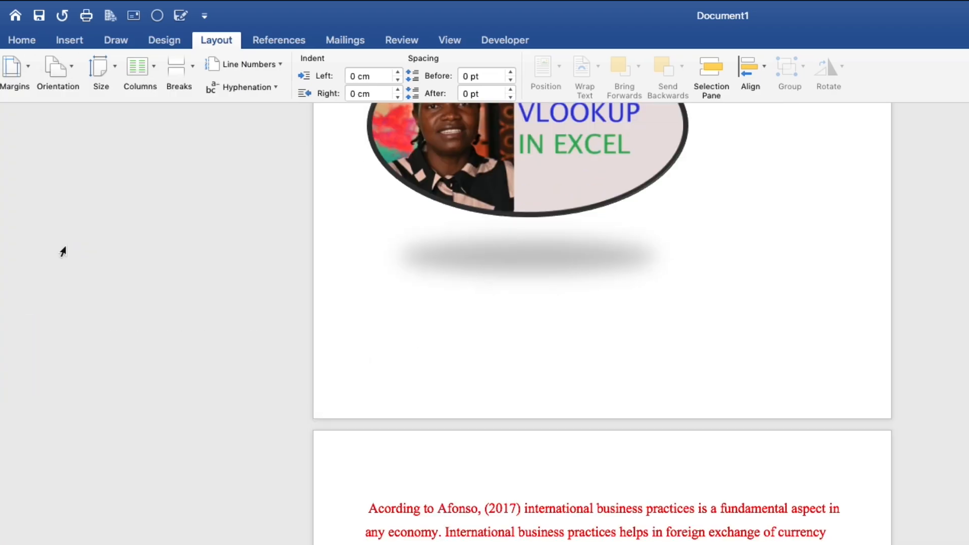
pyautogui.click(57, 68)
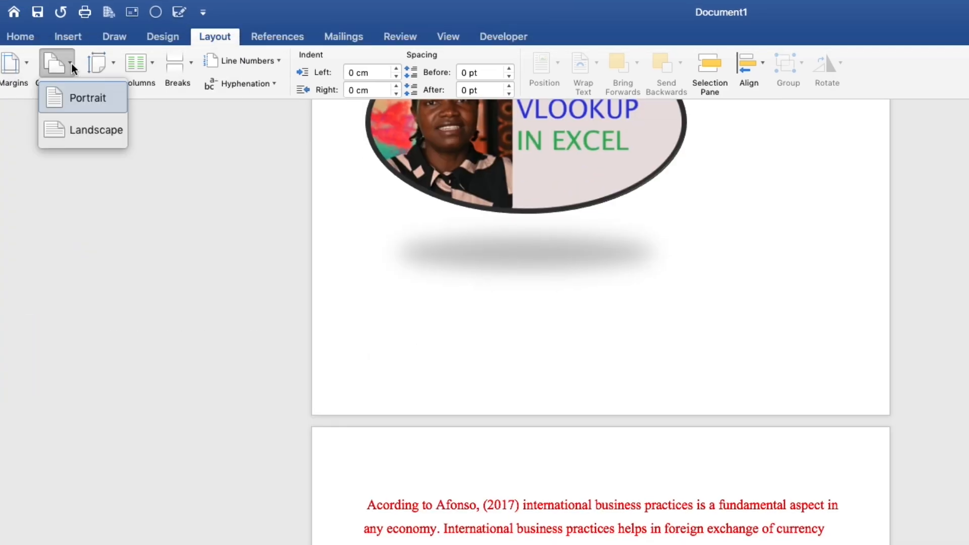
pyautogui.moveTo(820, 462)
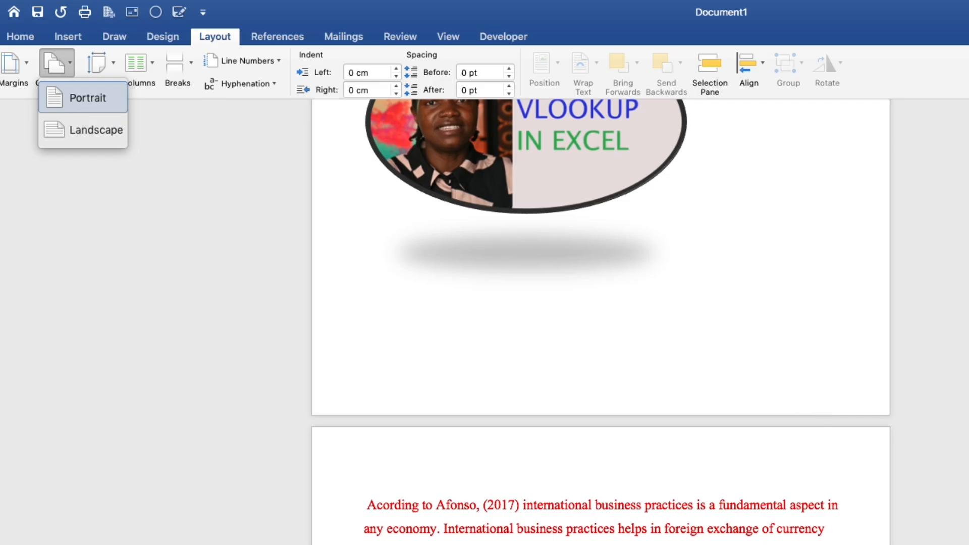
pyautogui.scroll(3)
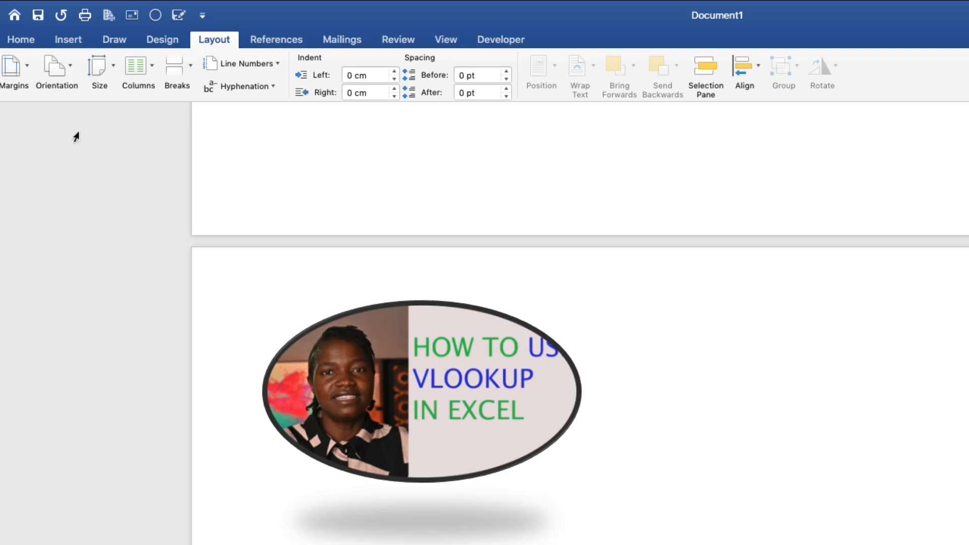
pyautogui.moveTo(56, 66)
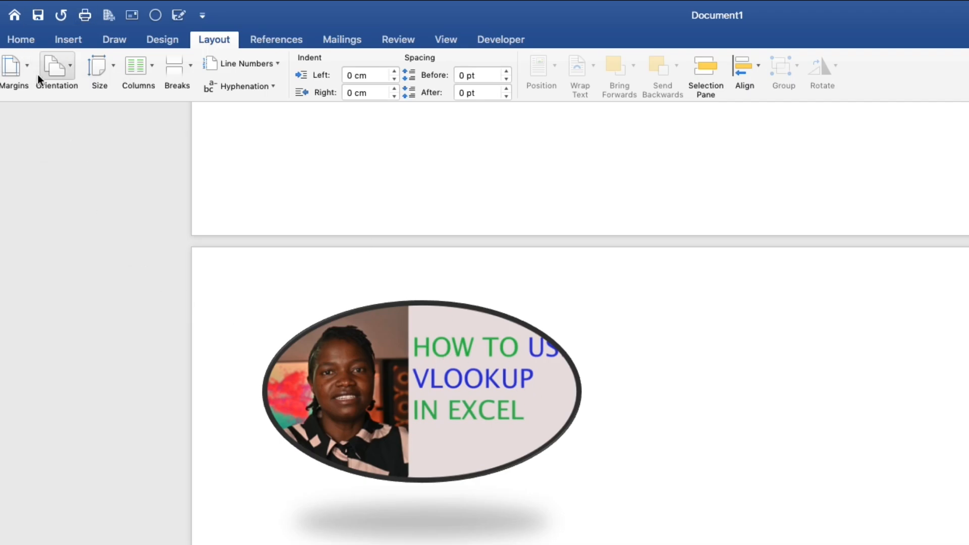
pyautogui.click(56, 71)
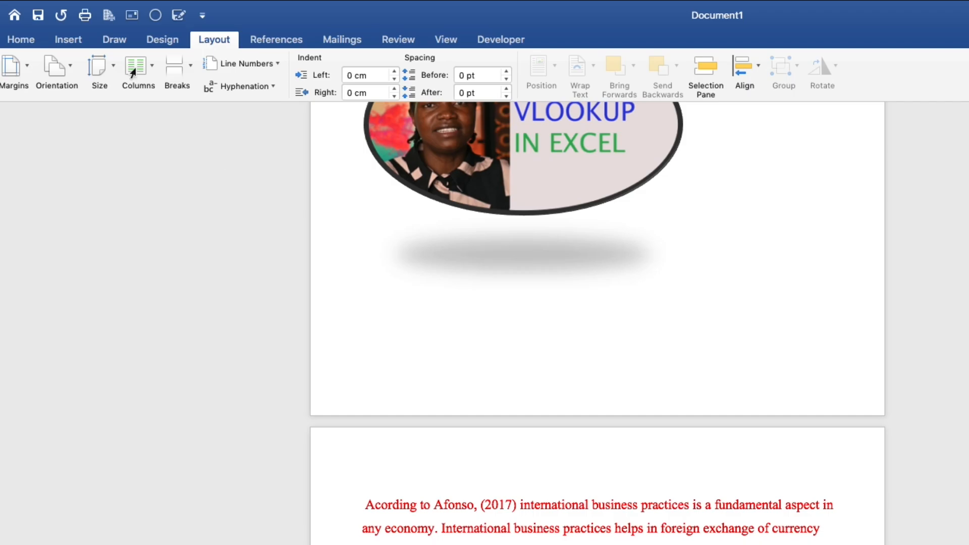
# Change the paper size to A4, widening the red text lines above Table 1
pyautogui.click(99, 68)
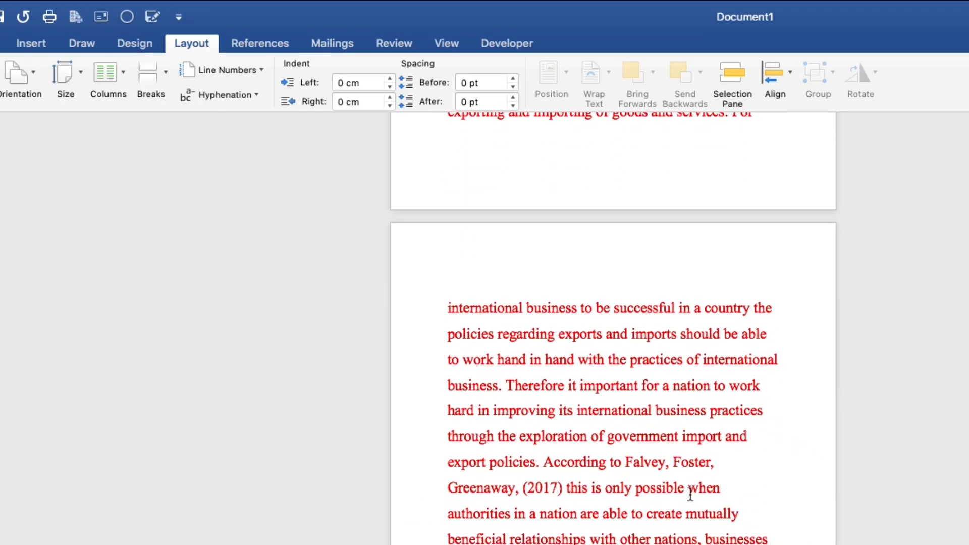
pyautogui.click(65, 77)
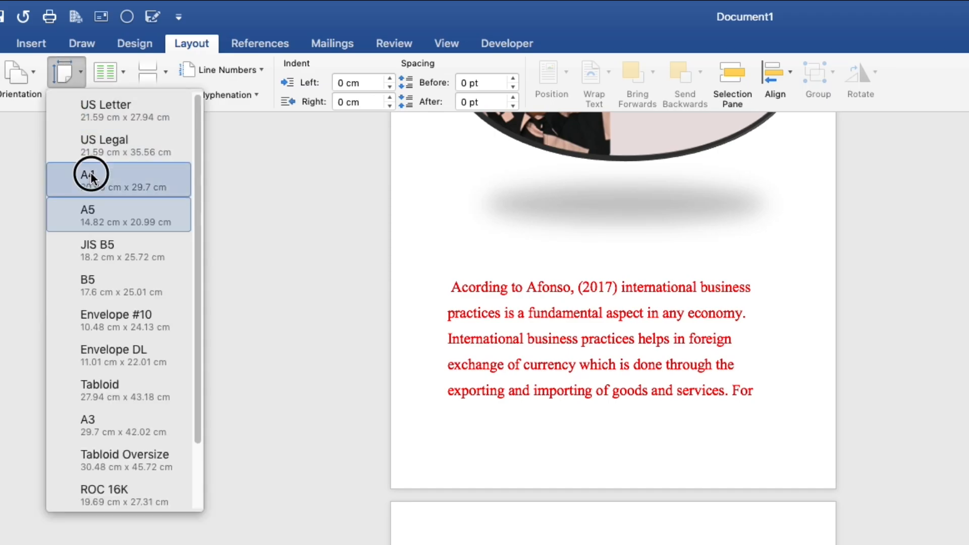
pyautogui.click(91, 174)
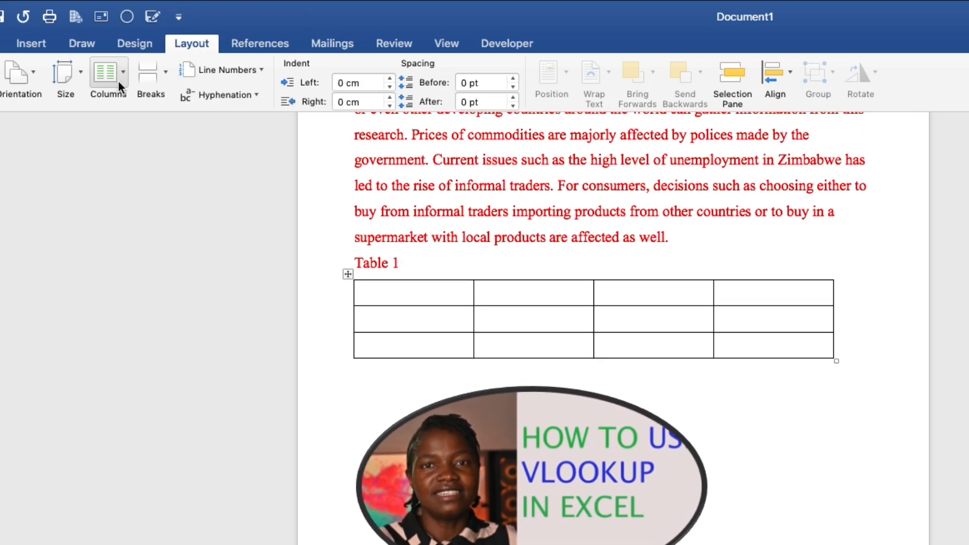
# Try two columns first, then lay out the text in three columns
pyautogui.click(107, 74)
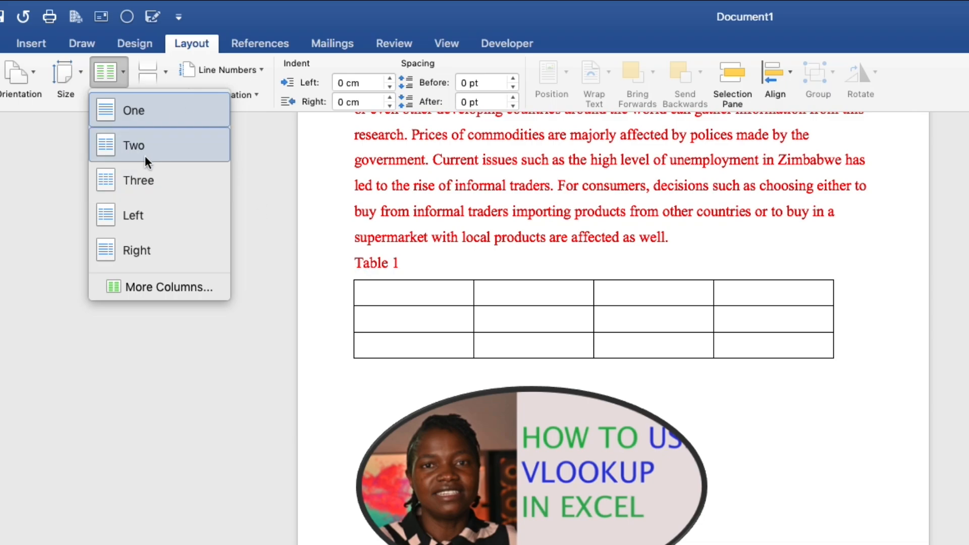
pyautogui.click(133, 145)
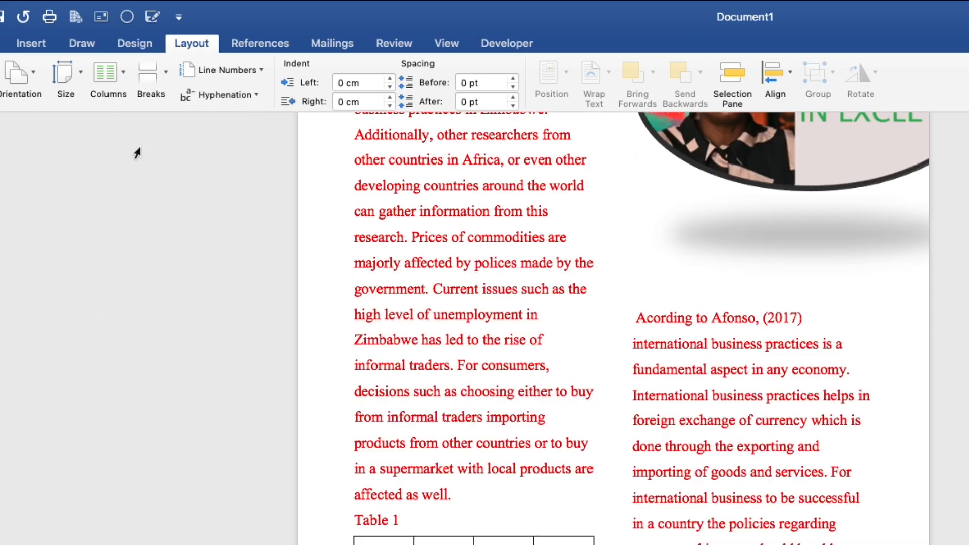
pyautogui.scroll(3)
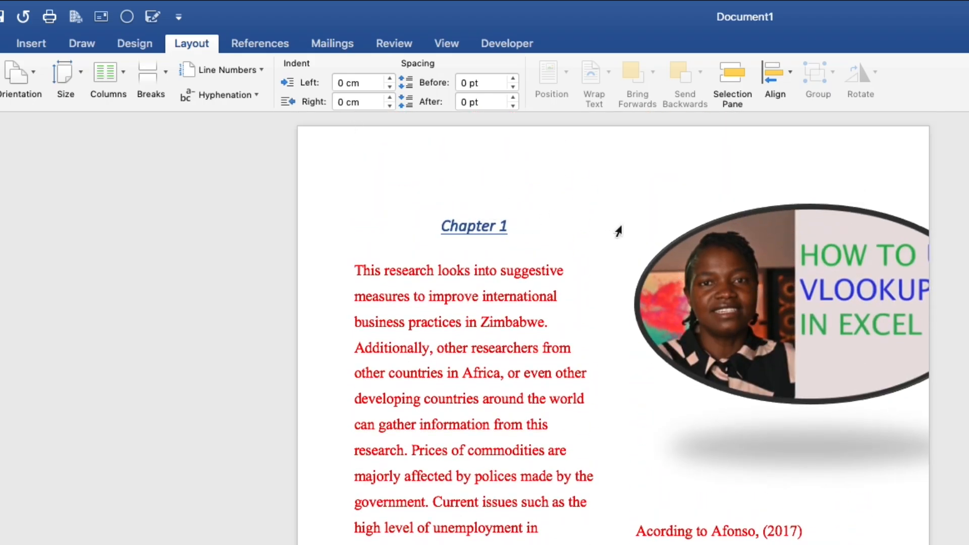
pyautogui.moveTo(573, 214)
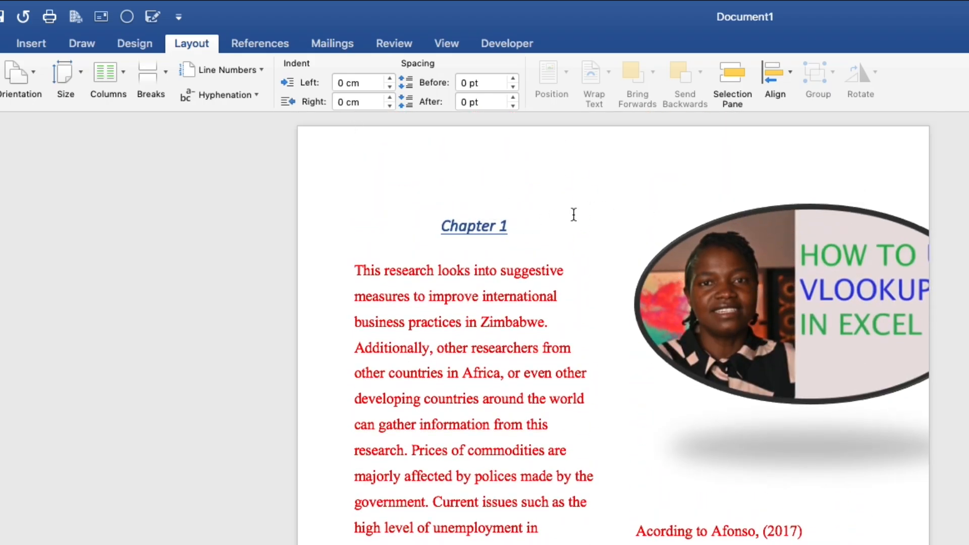
pyautogui.moveTo(427, 190)
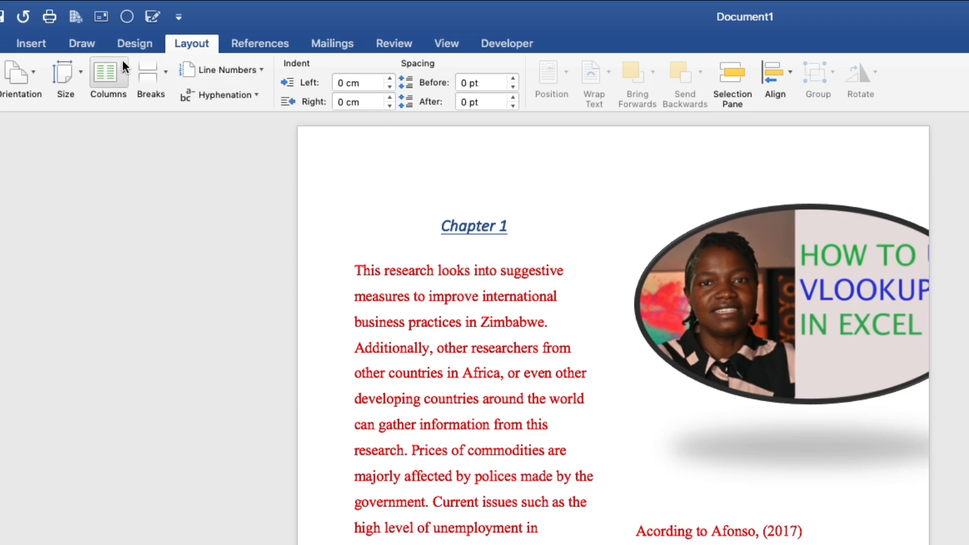
pyautogui.click(107, 73)
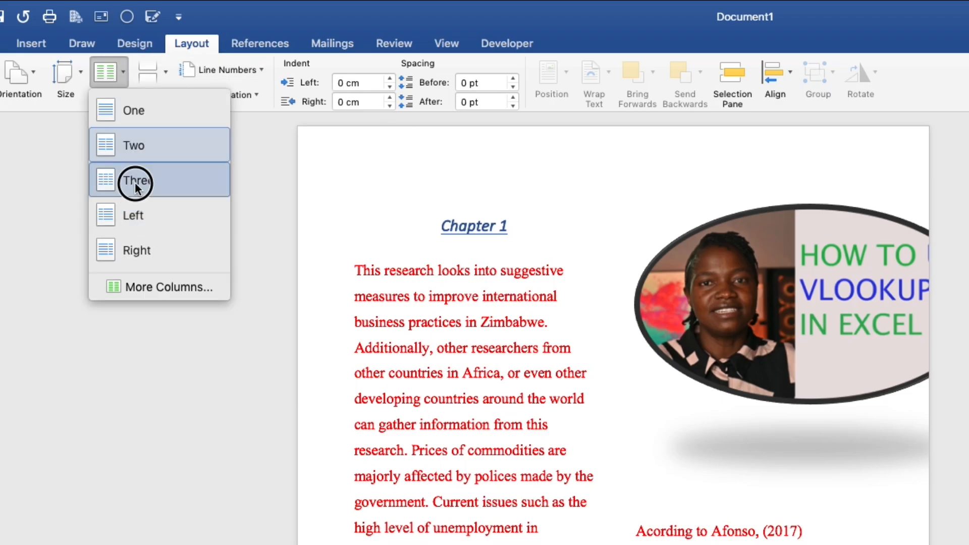
pyautogui.click(137, 181)
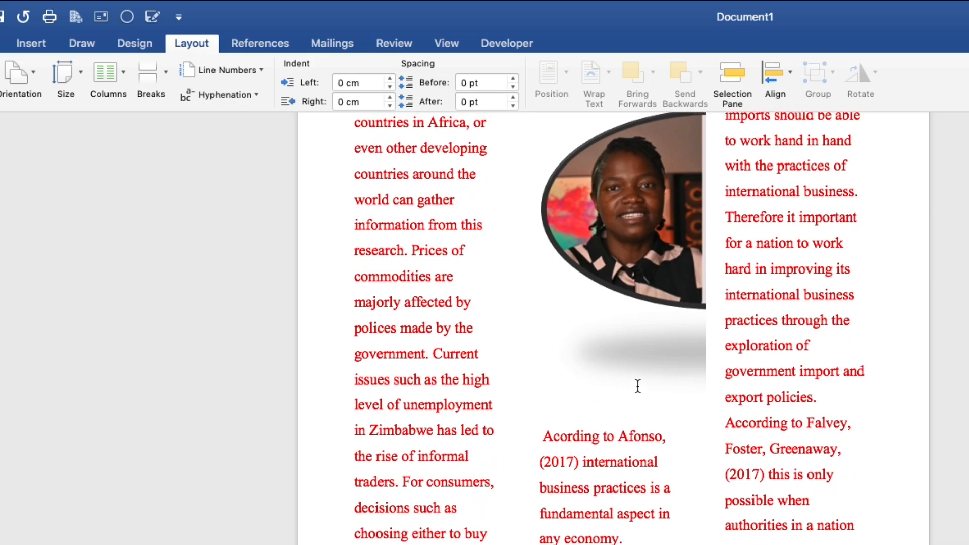
pyautogui.scroll(3)
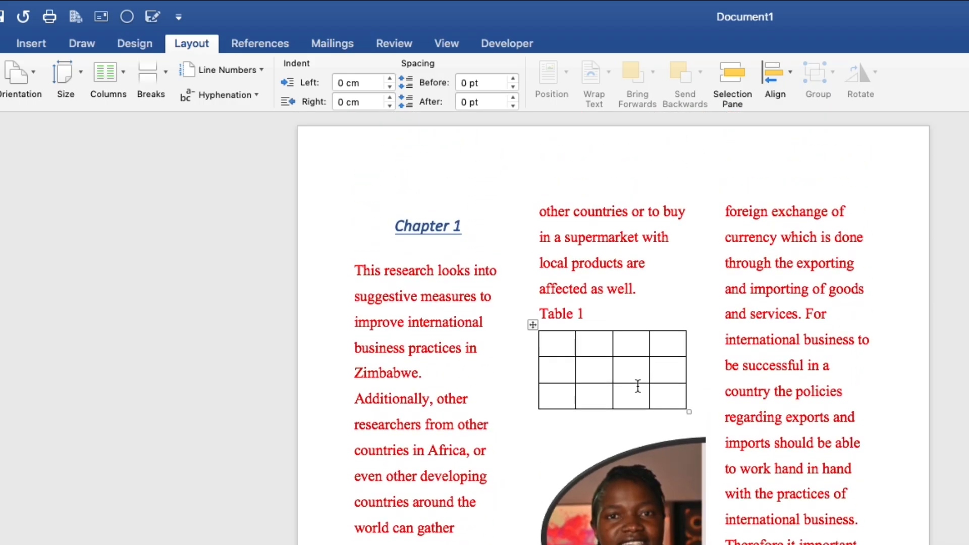
# Insert page numbers at the bottom of the page (footer) with centre alignment
pyautogui.click(37, 33)
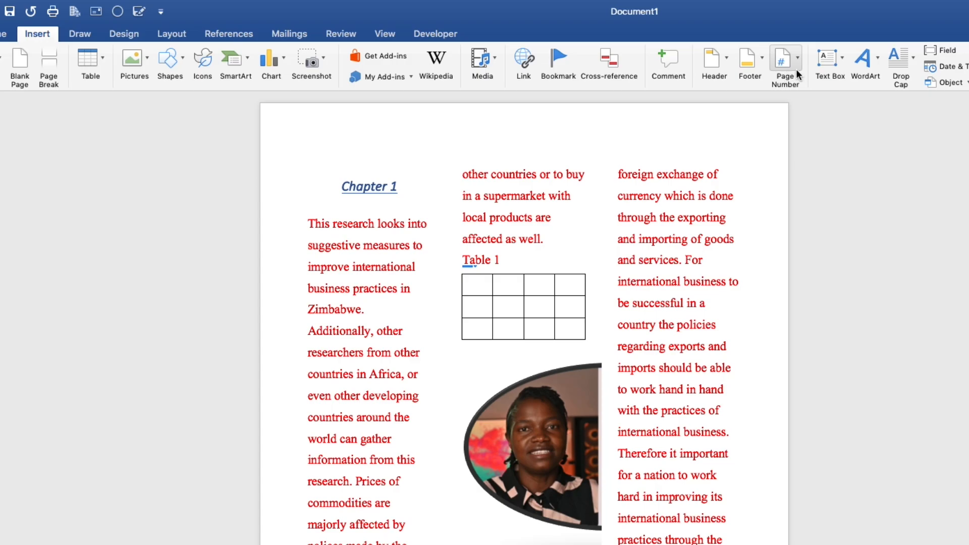
pyautogui.click(785, 65)
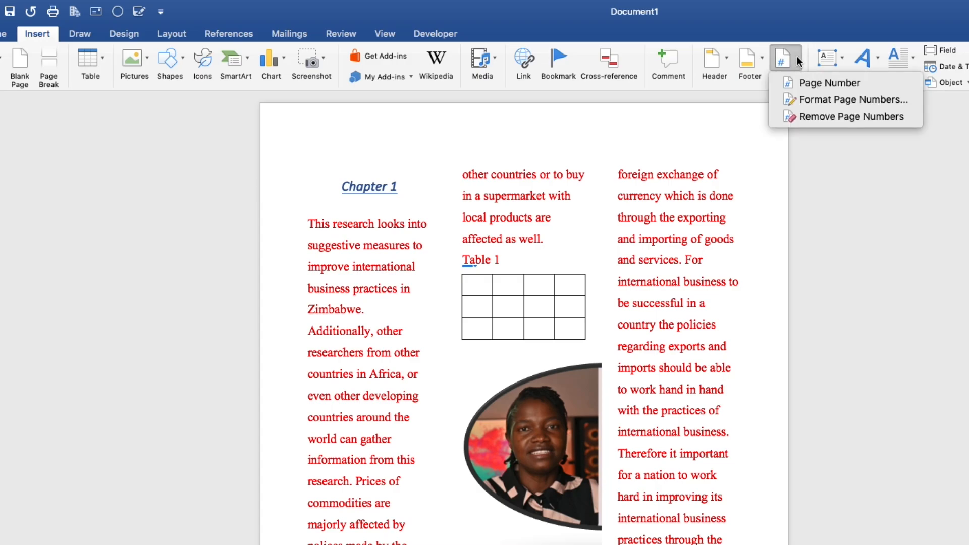
pyautogui.moveTo(810, 83)
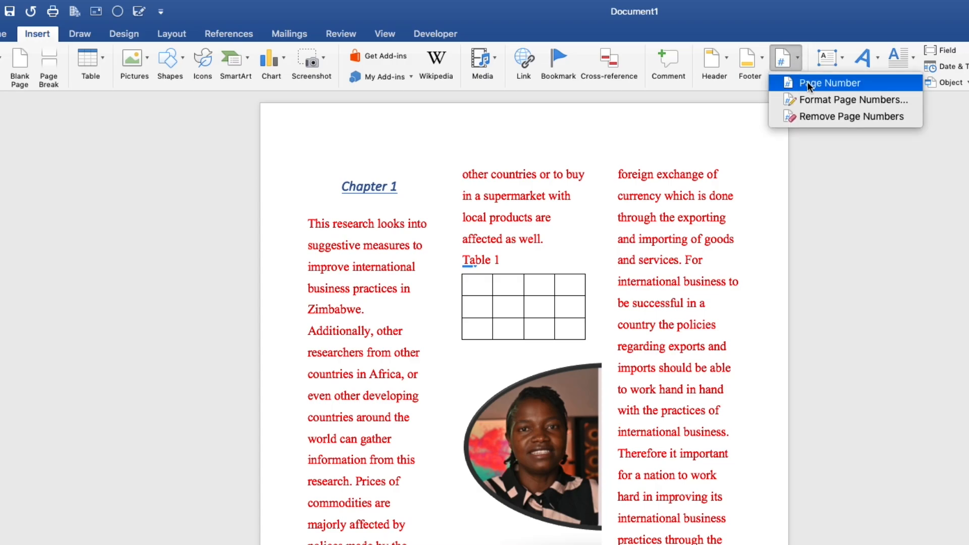
pyautogui.click(830, 83)
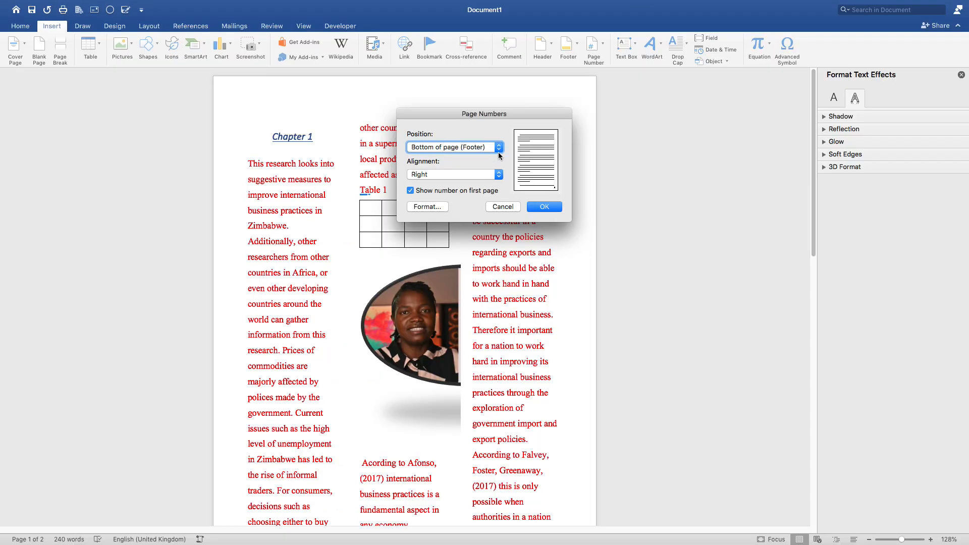
pyautogui.click(499, 147)
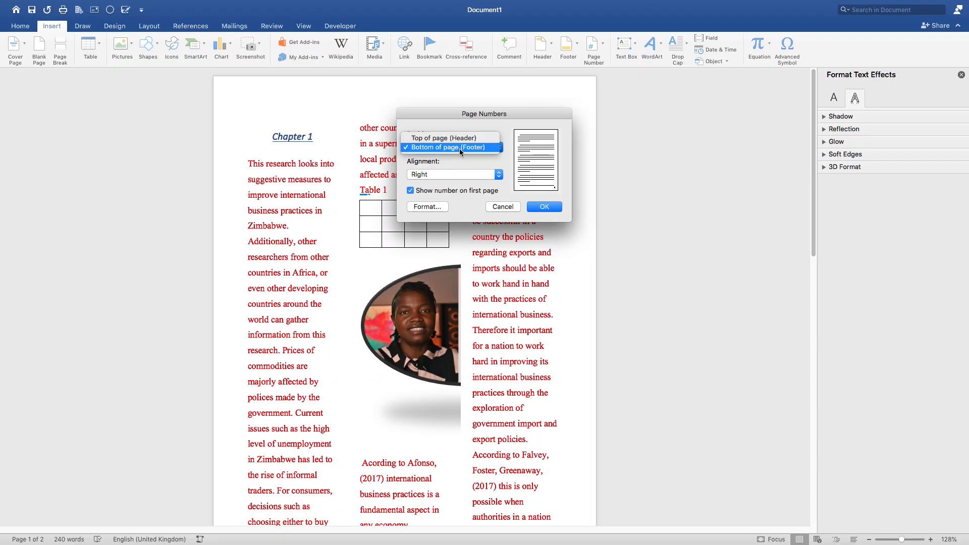
pyautogui.click(451, 147)
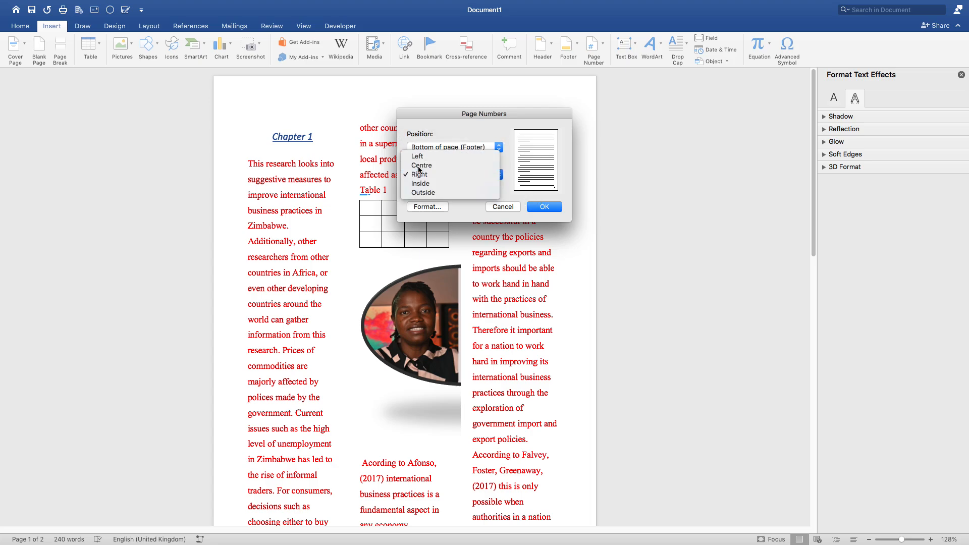
pyautogui.click(421, 165)
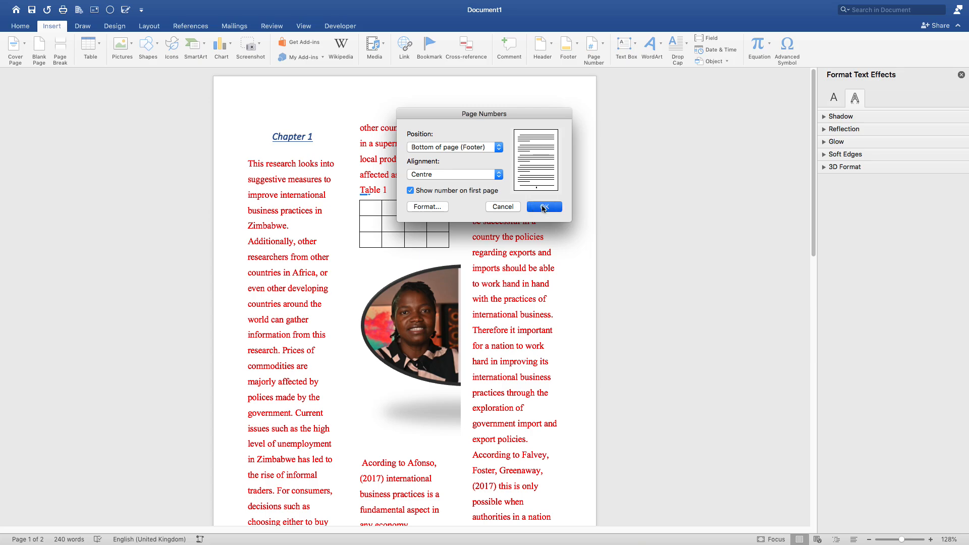
pyautogui.click(543, 207)
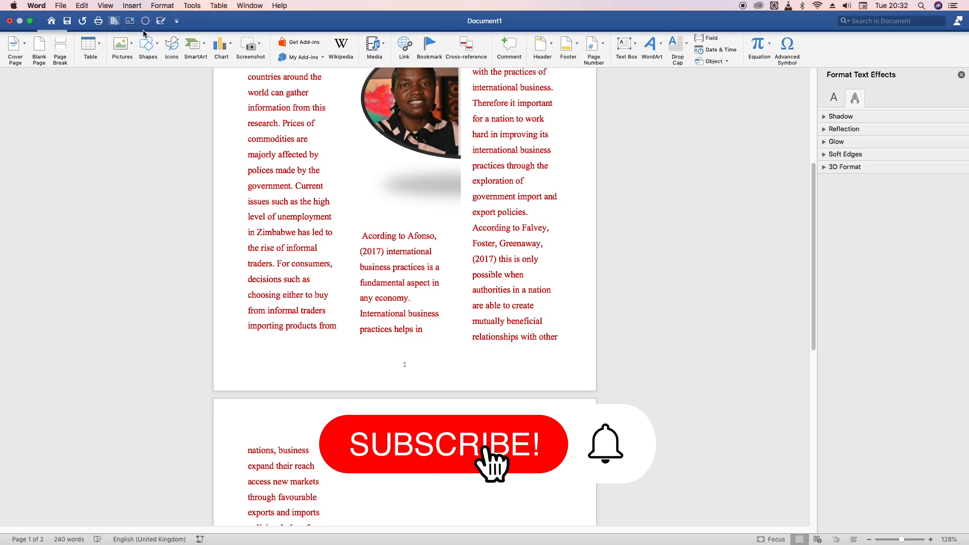
pyautogui.click(149, 26)
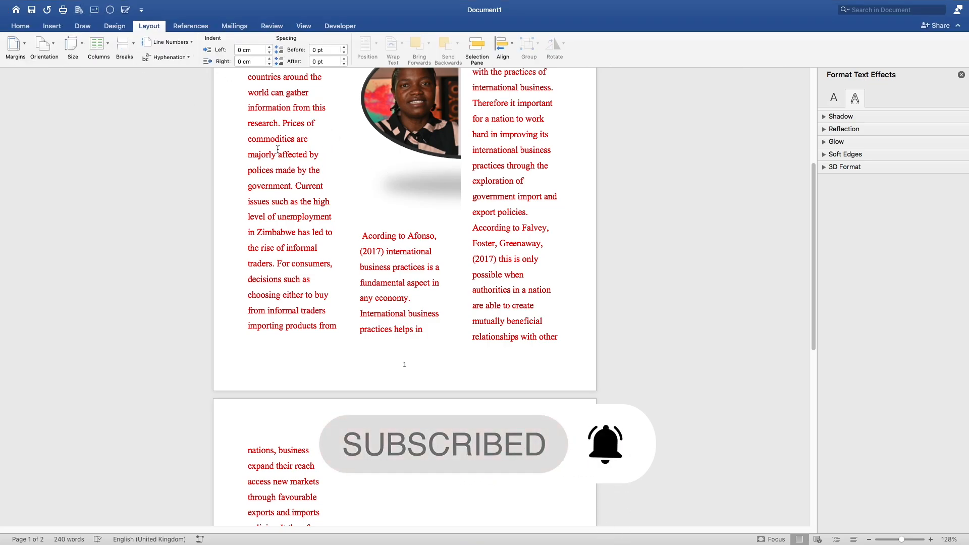
pyautogui.click(19, 25)
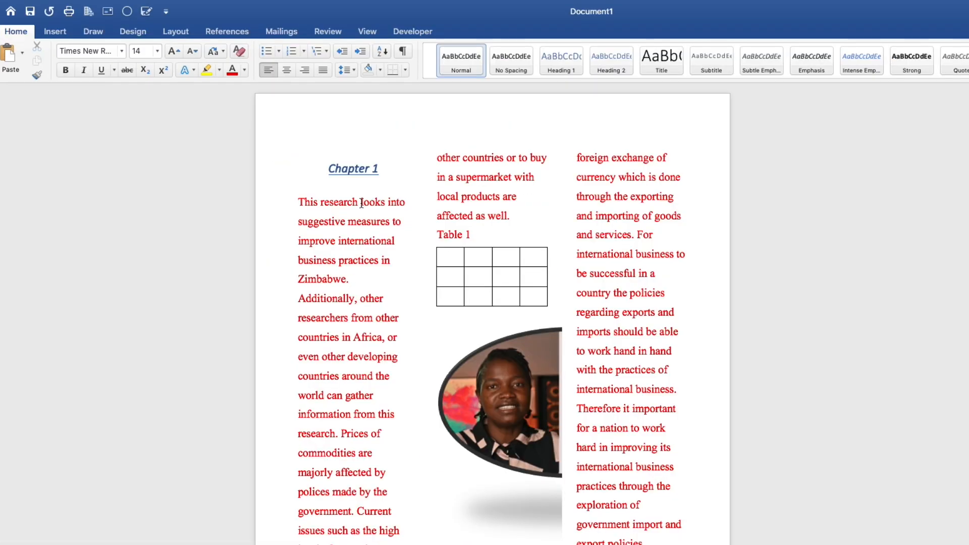
pyautogui.moveTo(284, 146)
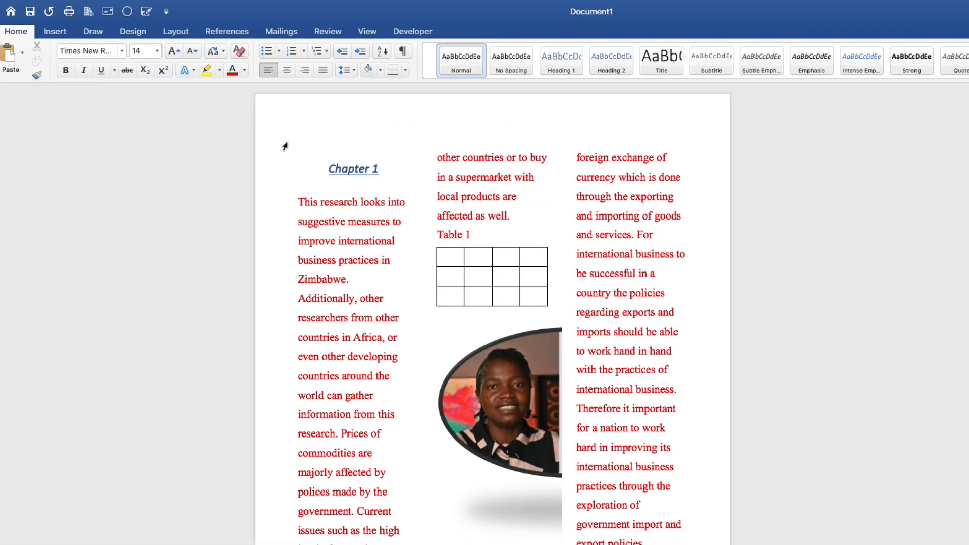
pyautogui.moveTo(593, 28)
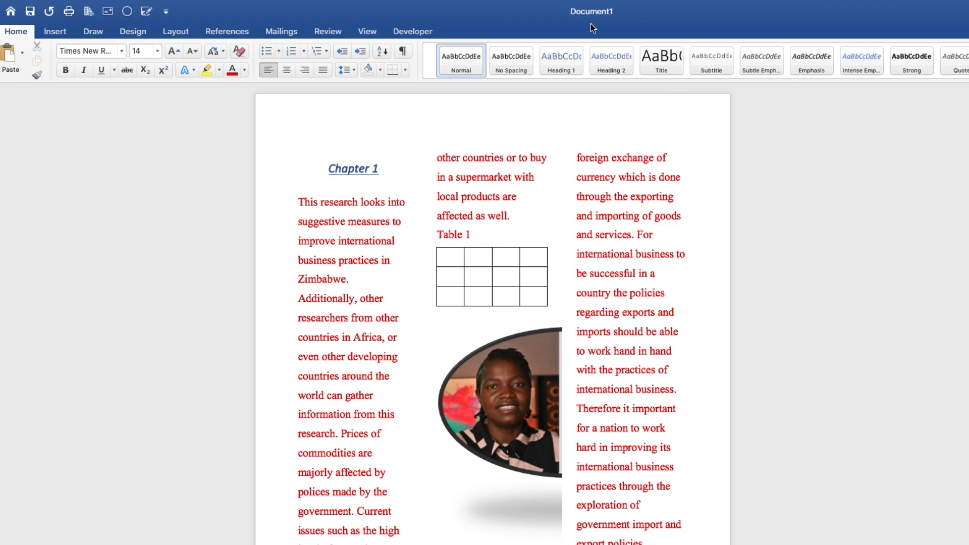
pyautogui.moveTo(629, 15)
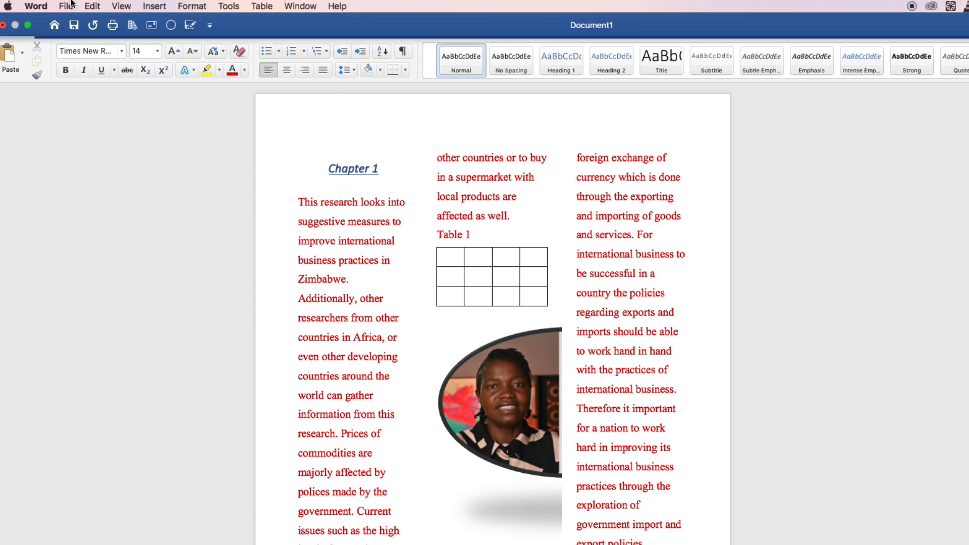
# Use Save As to store the file on the Desktop as 'Chapter 1 first draft'
pyautogui.click(67, 6)
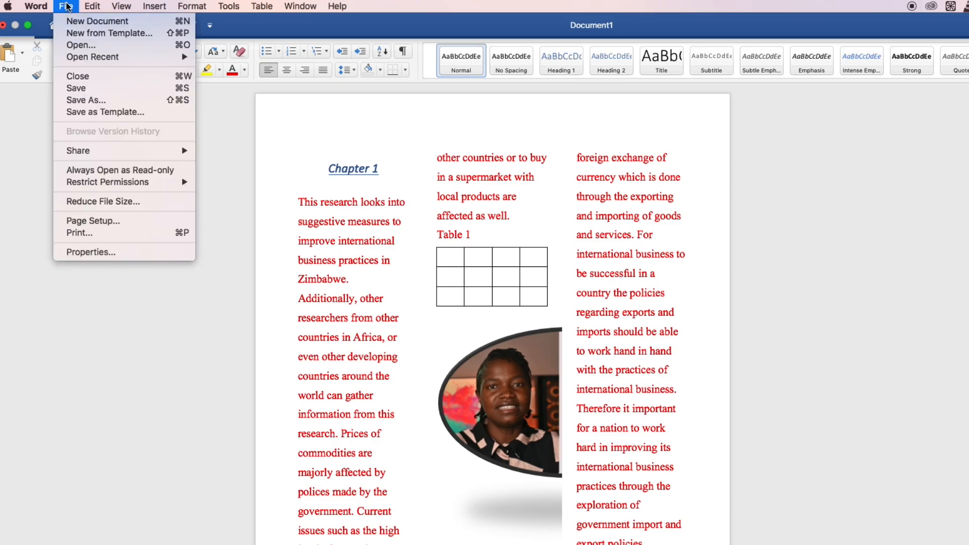
pyautogui.moveTo(96, 107)
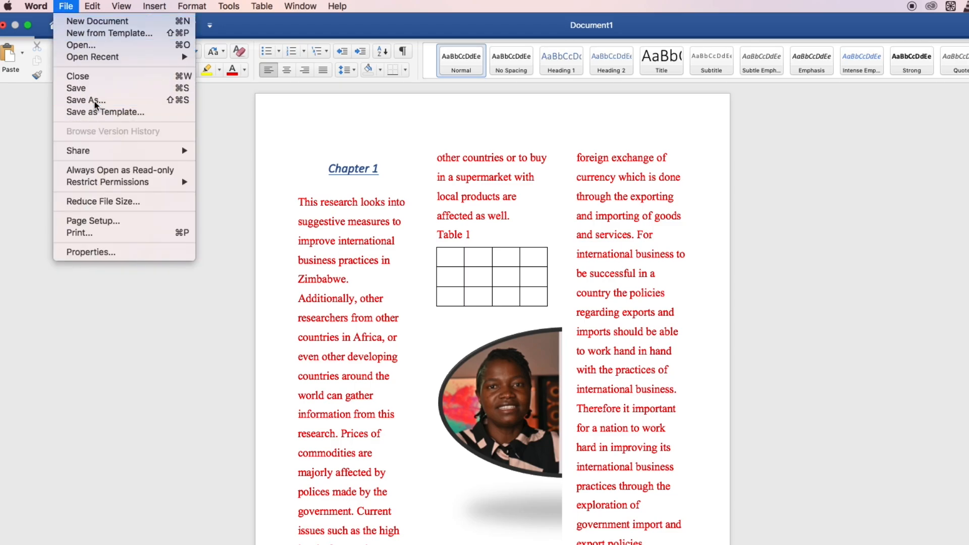
pyautogui.click(86, 100)
pyautogui.write('Chapter 1 first draft')
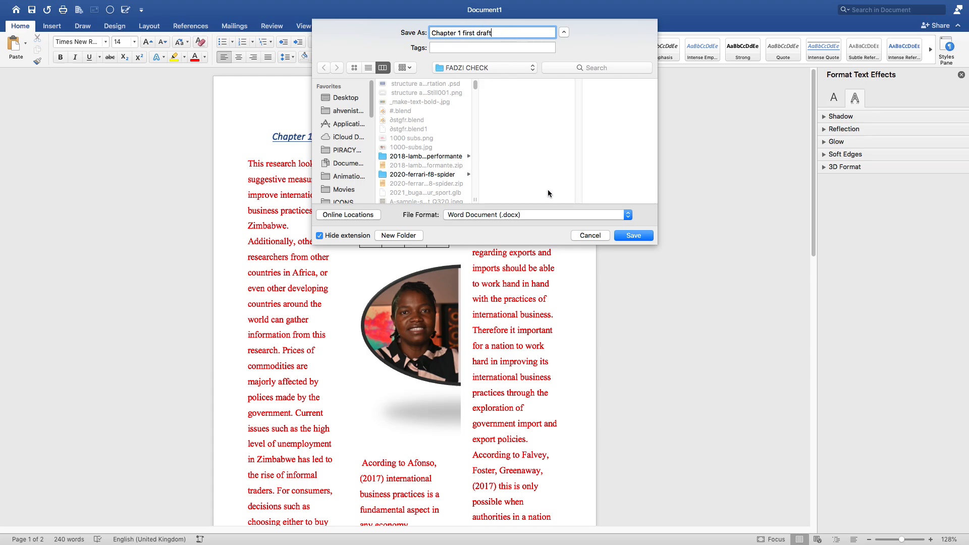
pyautogui.moveTo(384, 127)
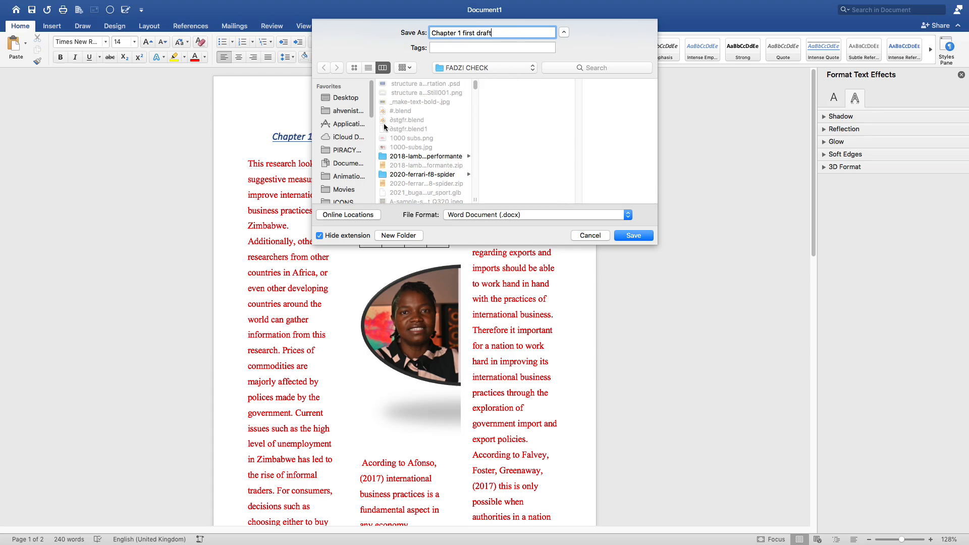
pyautogui.click(349, 98)
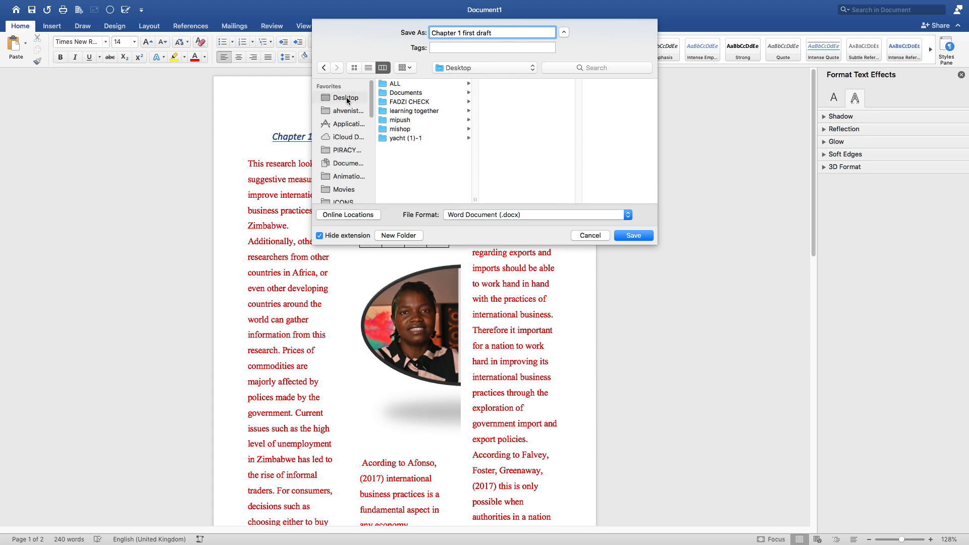
pyautogui.click(633, 236)
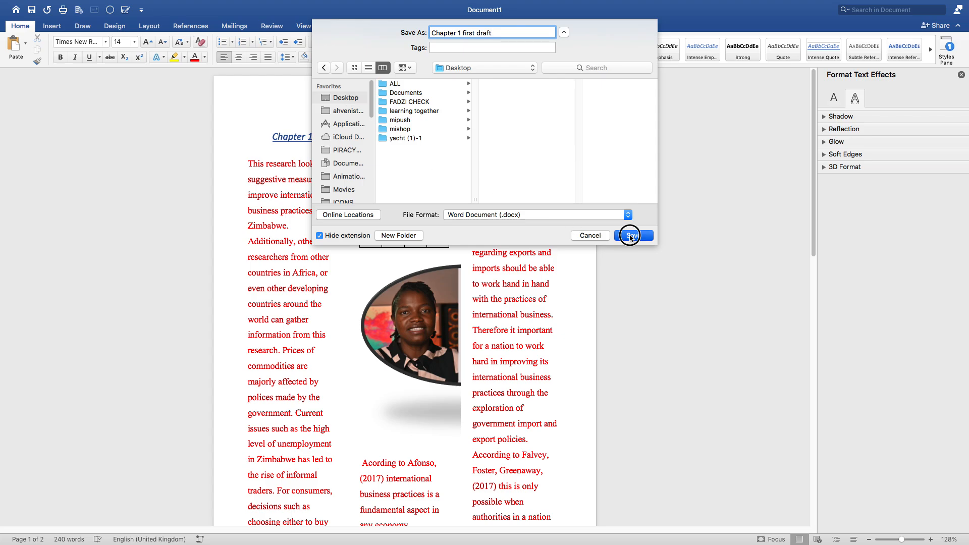
pyautogui.click(630, 236)
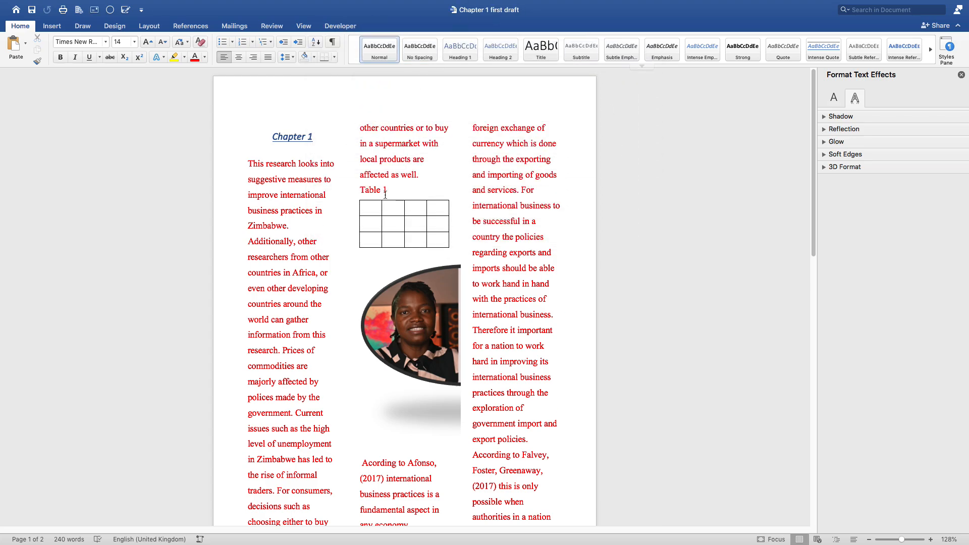
pyautogui.scroll(-3)
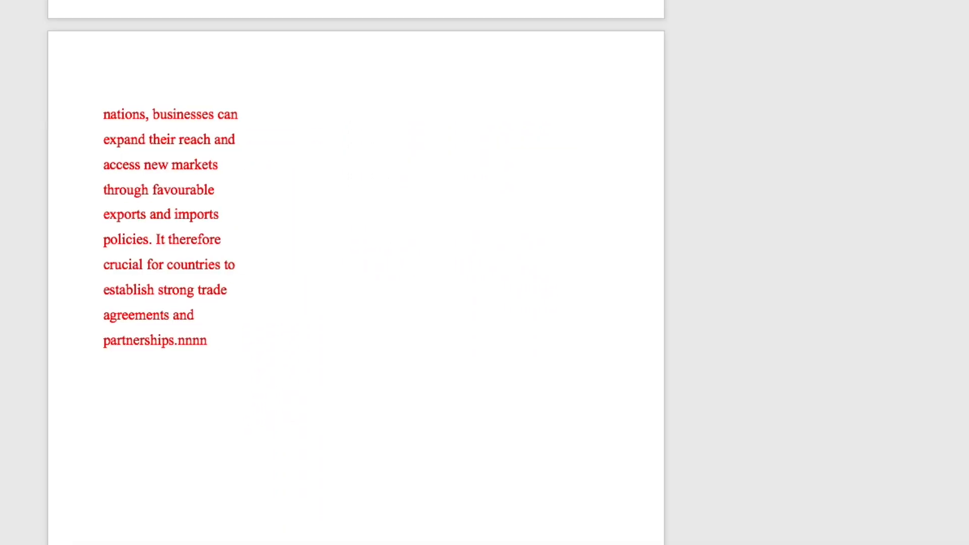
pyautogui.click(209, 341)
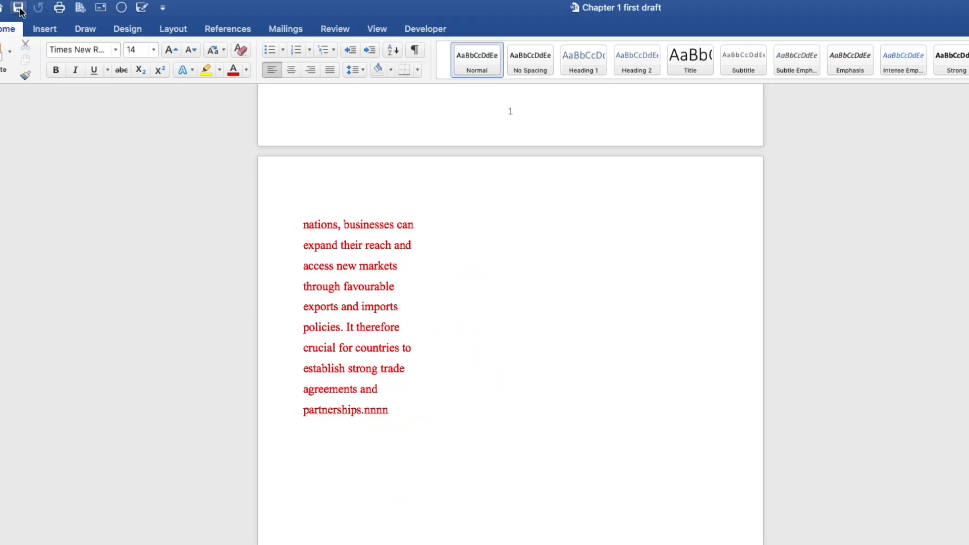
pyautogui.click(389, 410)
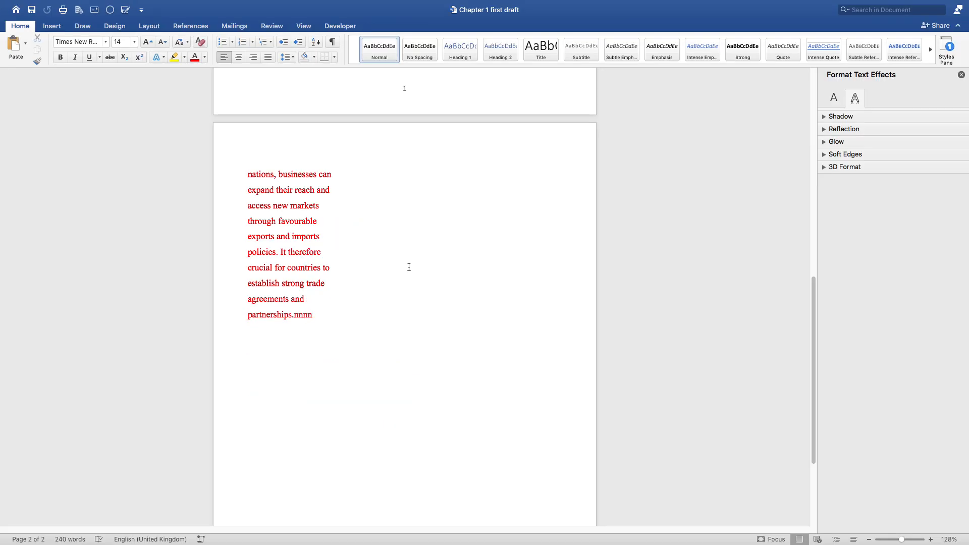
pyautogui.click(312, 314)
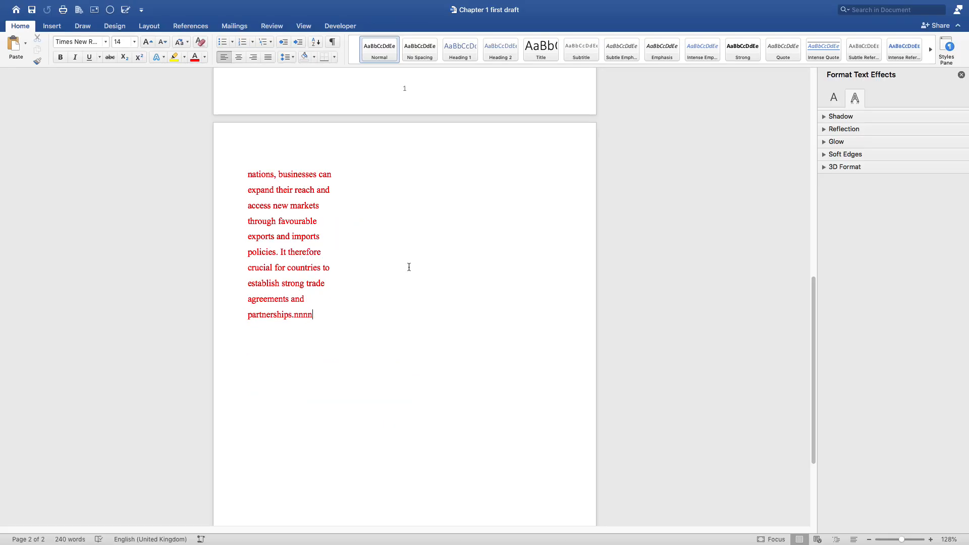